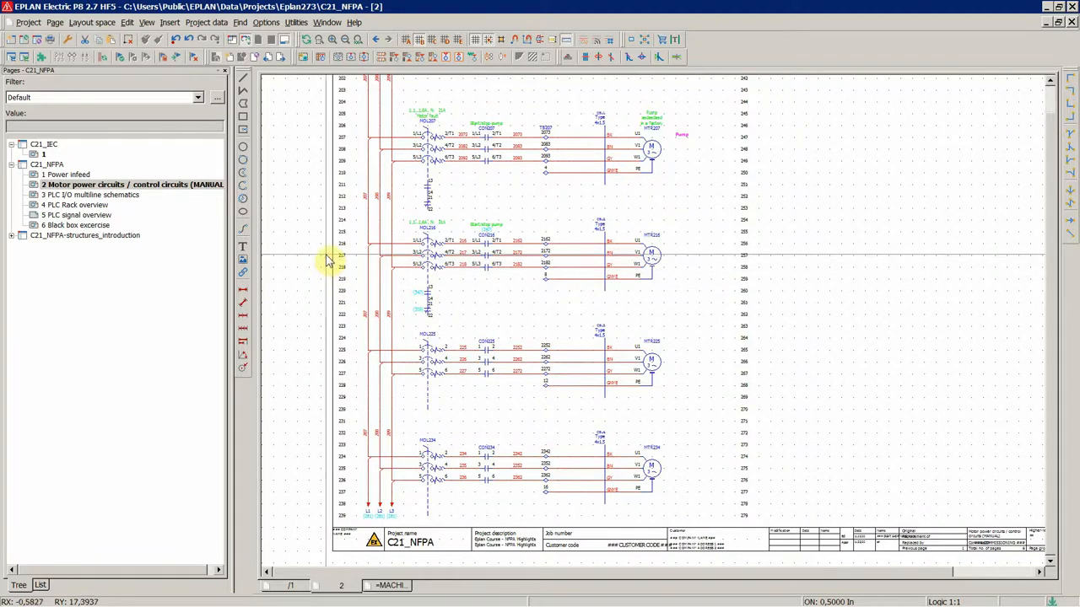
pyautogui.moveTo(305, 223)
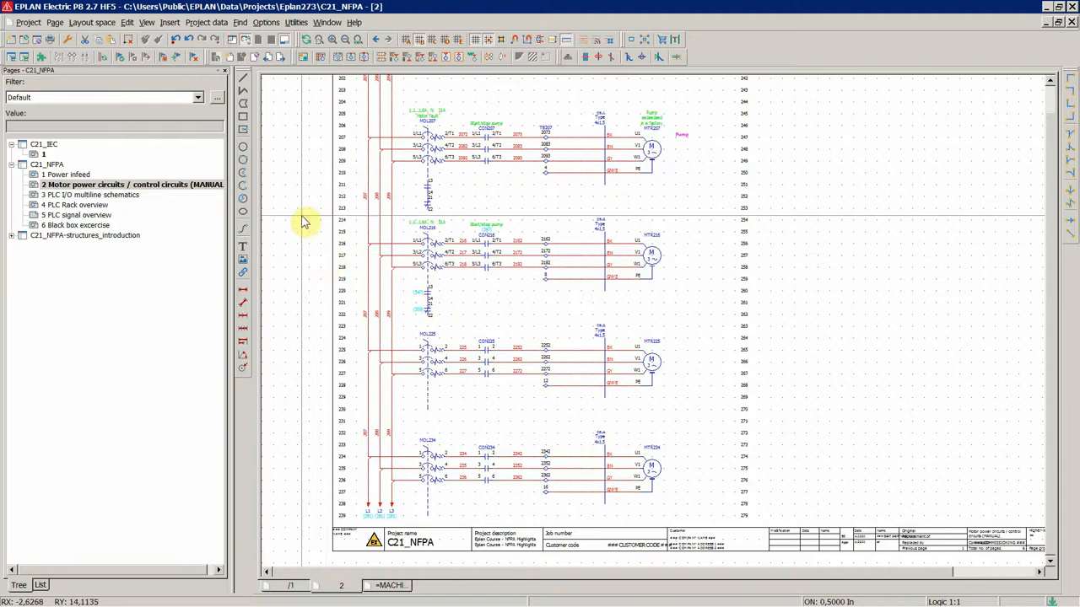
# Show the available cross-section sizes for connection I000/00 on the PLC I/O multiline page.
pyautogui.click(94, 196)
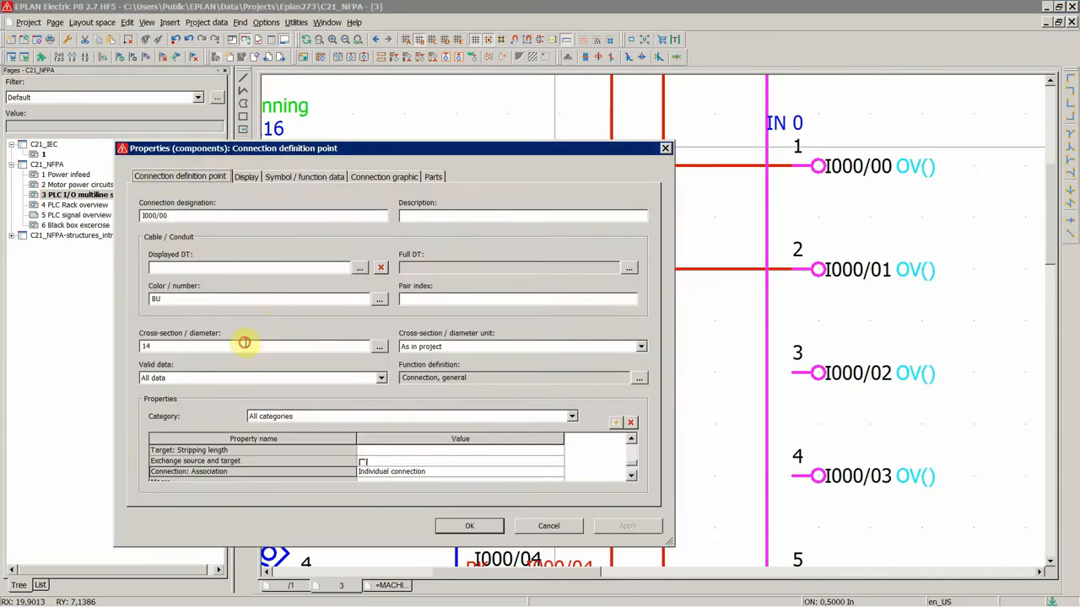
pyautogui.moveTo(455, 346)
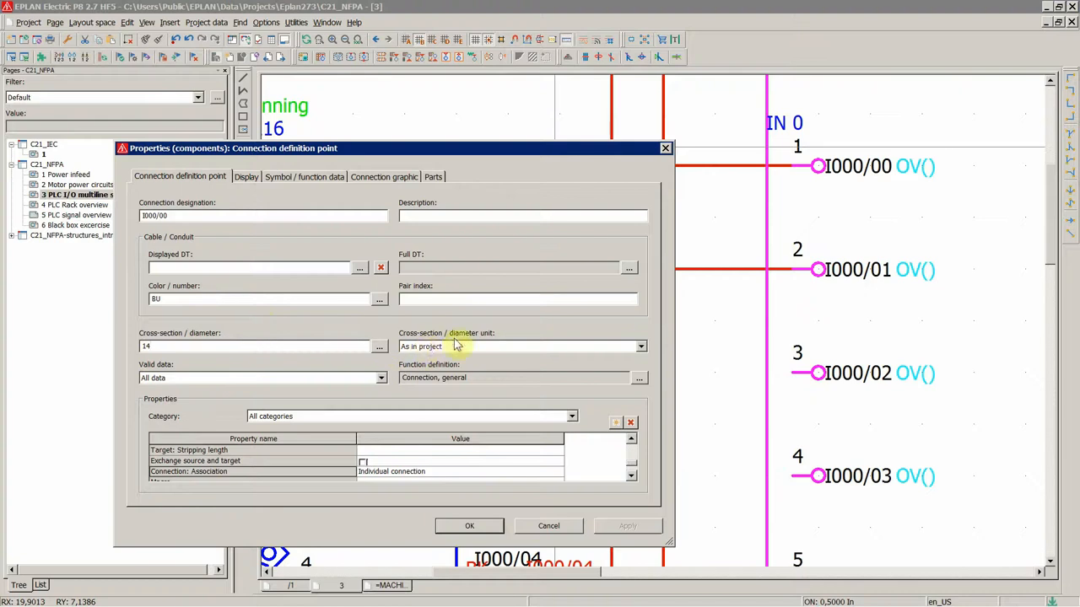
pyautogui.moveTo(397, 375)
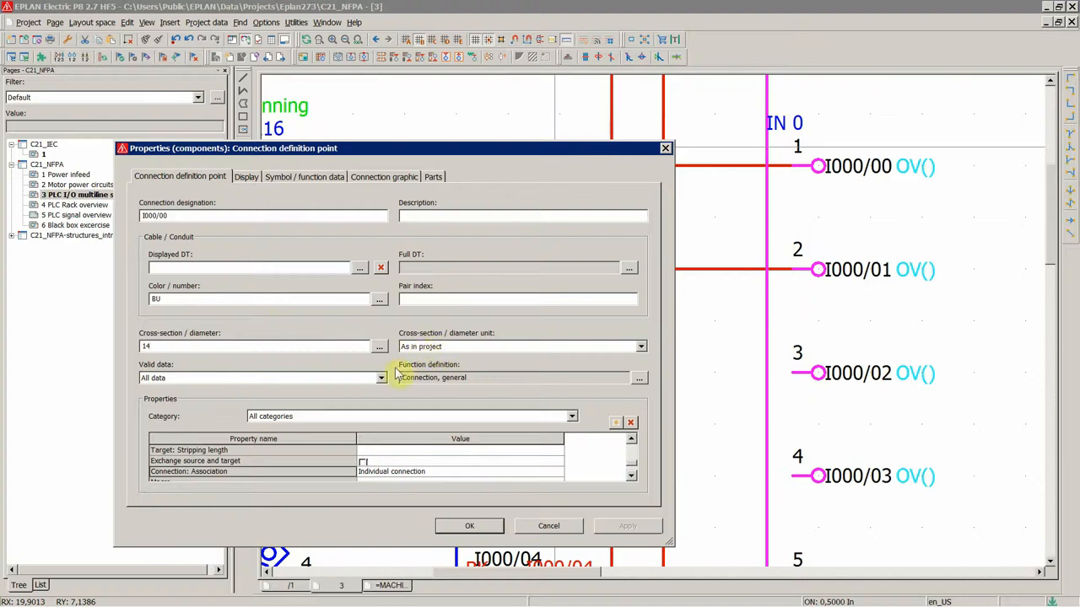
pyautogui.click(378, 347)
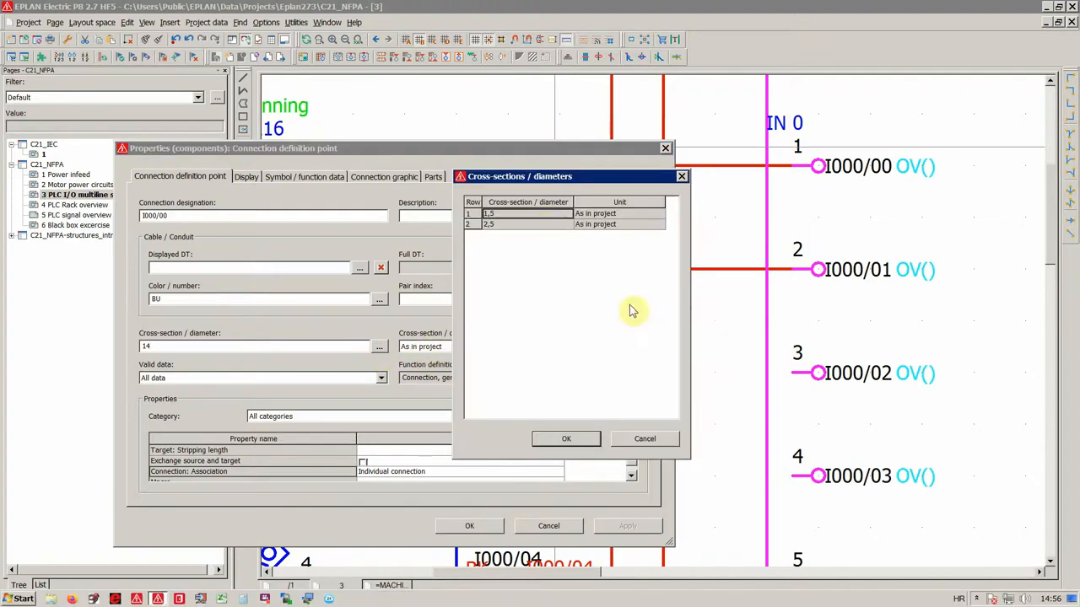
pyautogui.moveTo(527, 297)
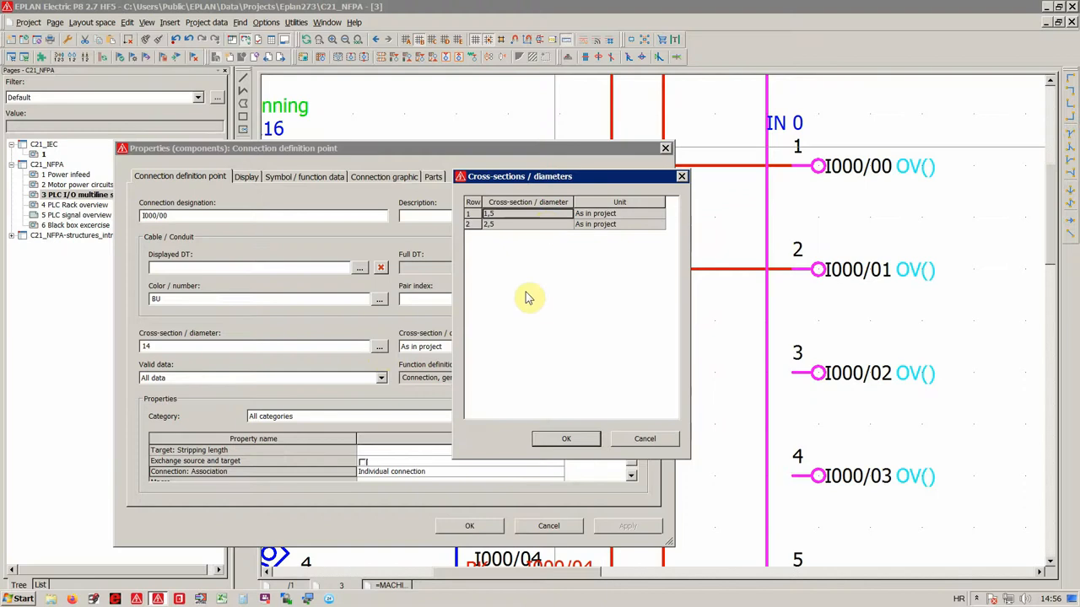
pyautogui.moveTo(530, 240)
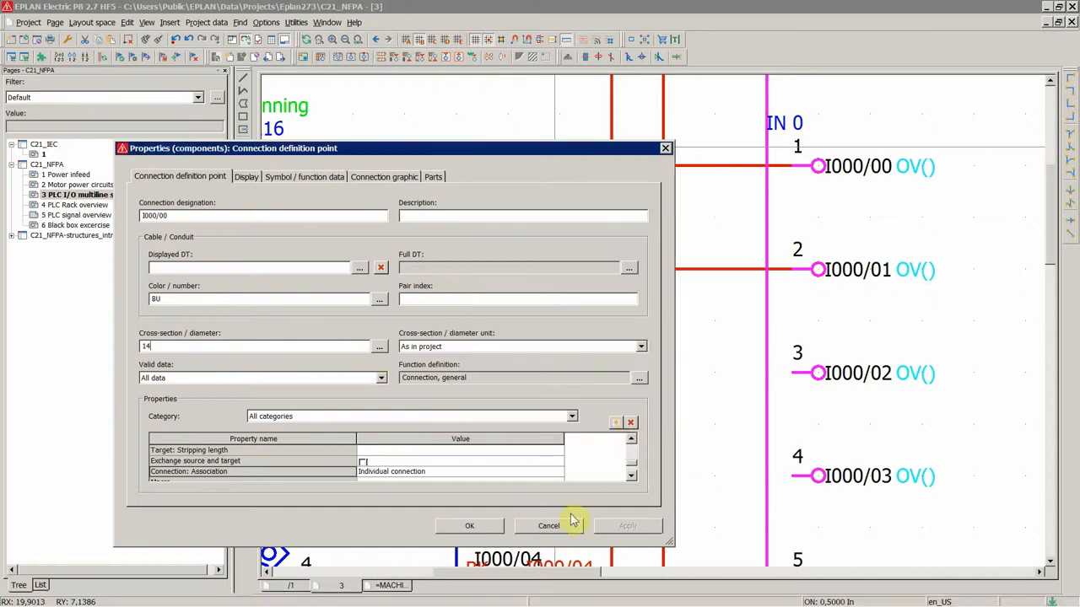
# Leave the I000/00 properties unchanged and bring up the Settings dialog.
pyautogui.click(469, 527)
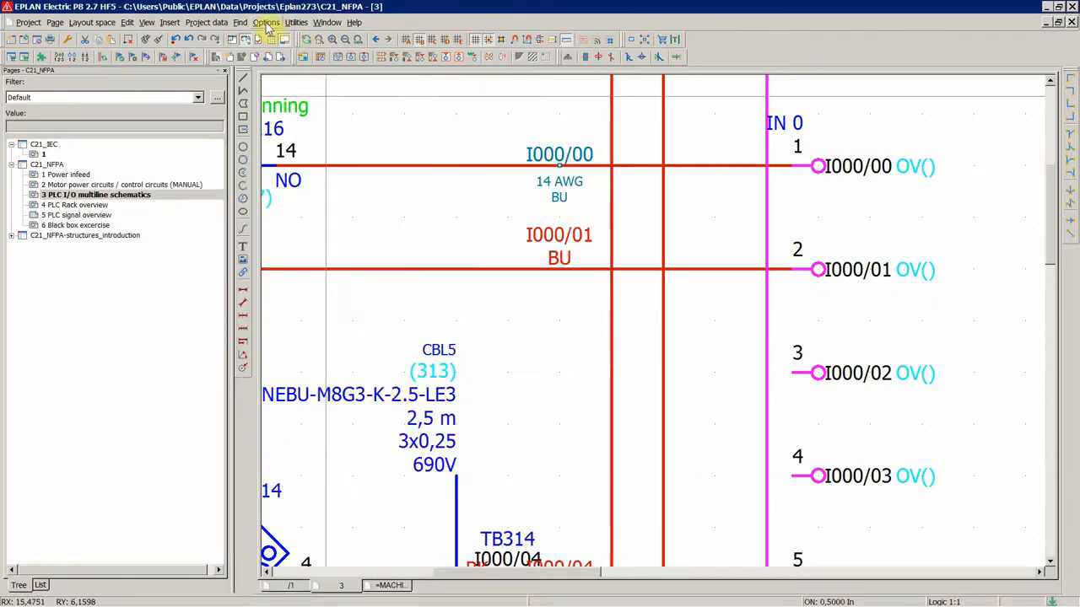
pyautogui.click(267, 22)
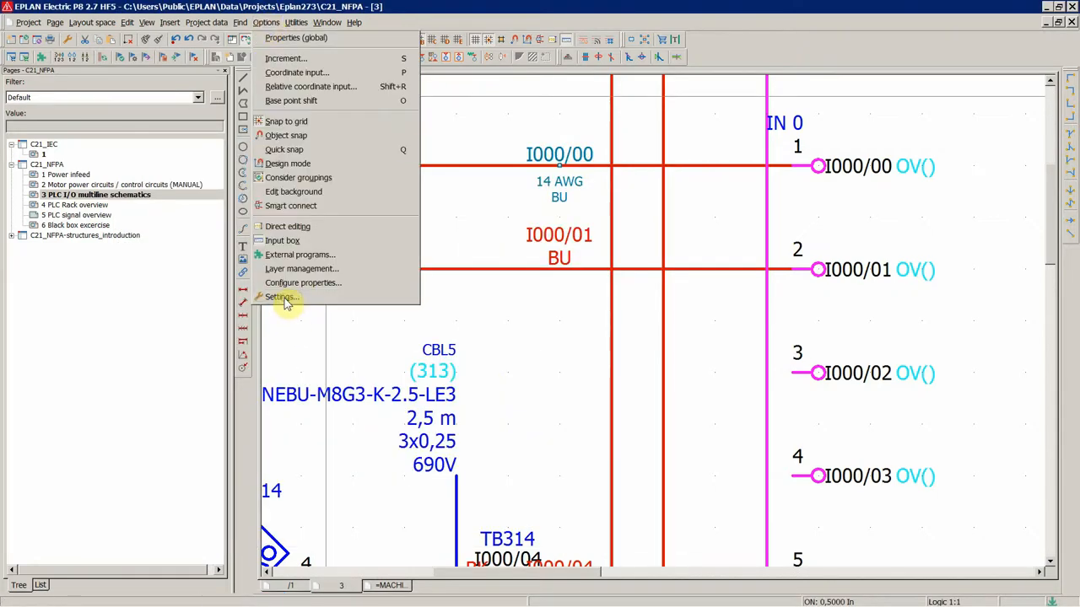
pyautogui.click(282, 297)
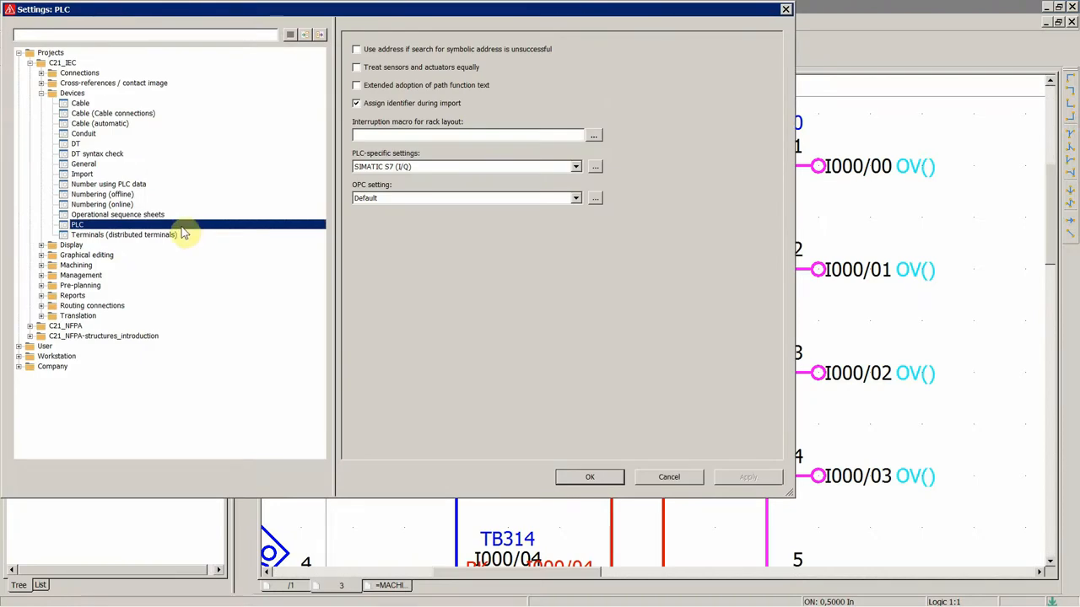
# Navigate to Projects > C21_NFPA > Connections > Cross-sections / diameters.
pyautogui.click(78, 72)
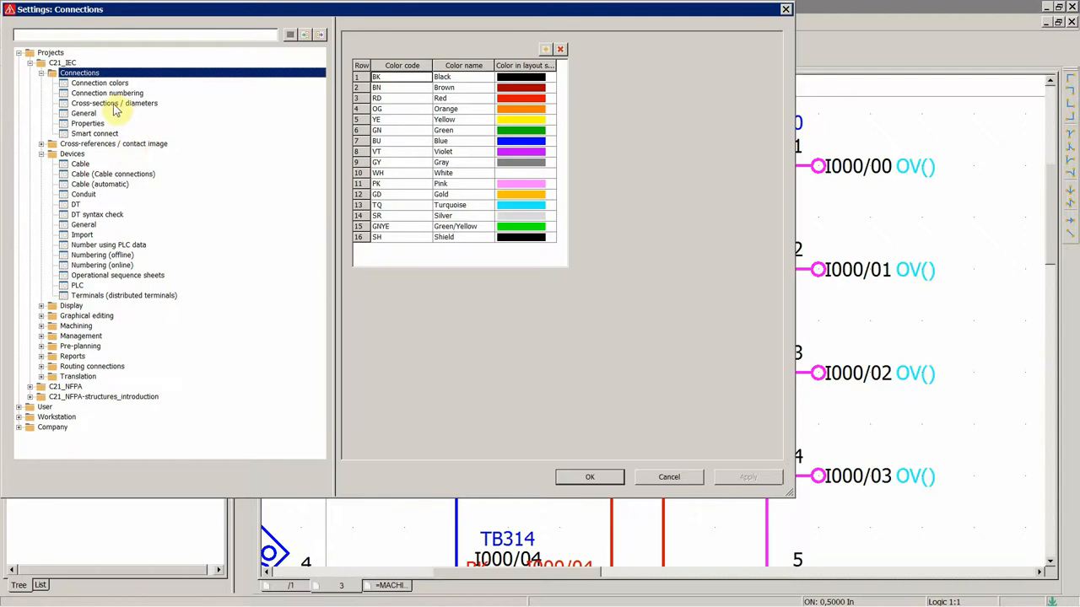
pyautogui.click(115, 103)
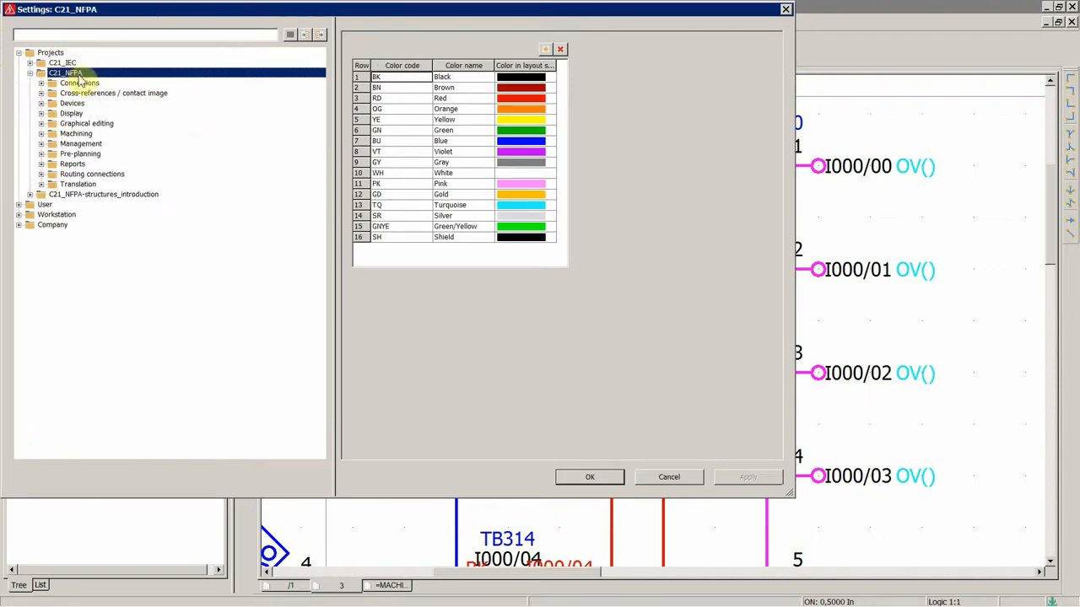
pyautogui.click(41, 82)
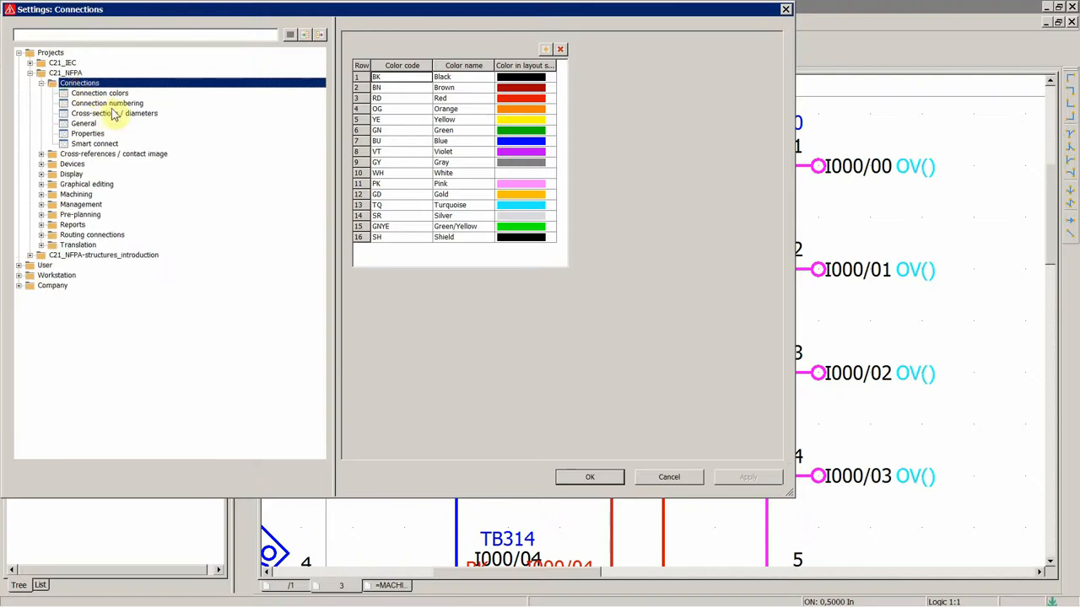
pyautogui.click(113, 111)
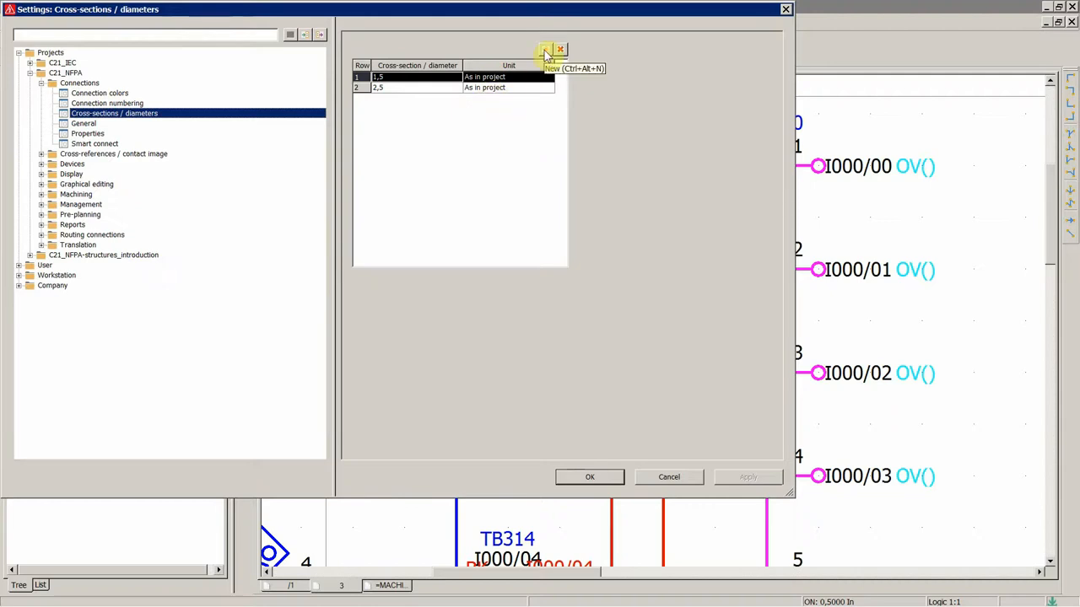
# Add several new cross-section rows to the C21_NFPA list, each with unit AWG.
pyautogui.click(545, 51)
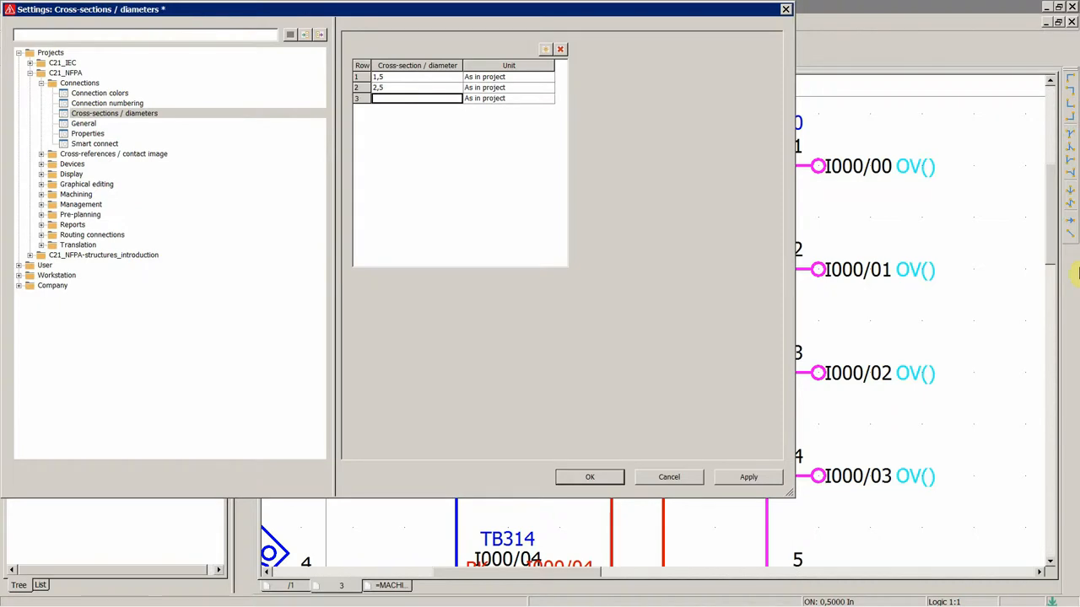
pyautogui.write('0')
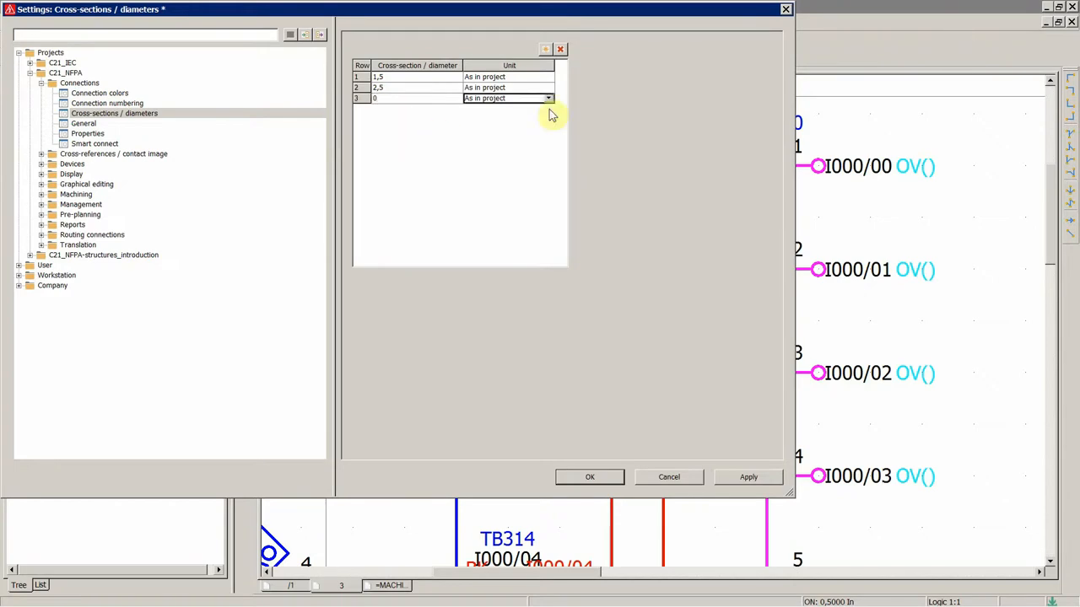
pyautogui.click(548, 98)
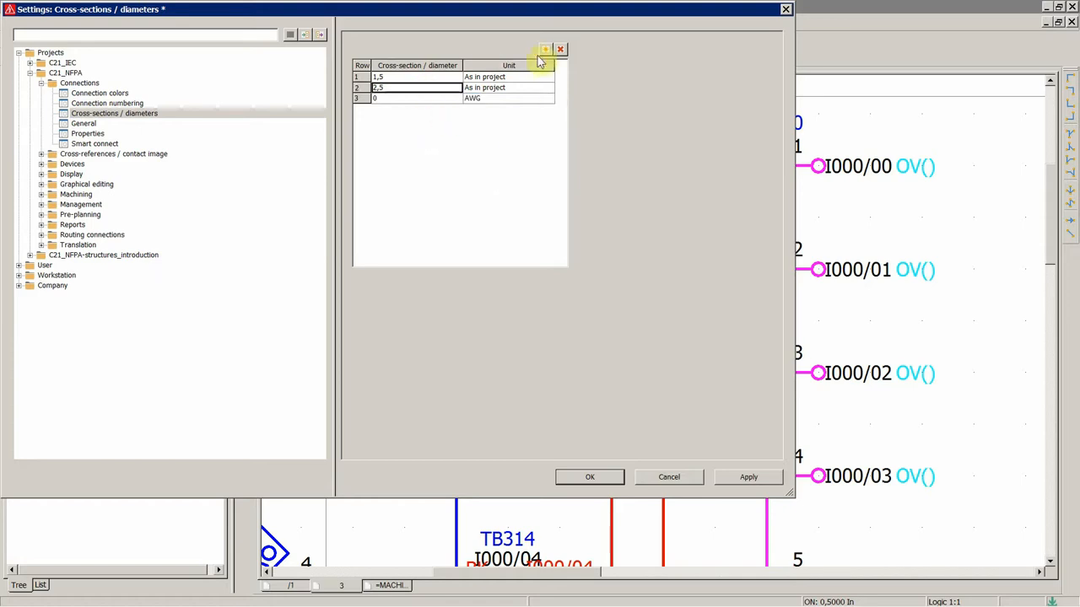
pyautogui.click(545, 49)
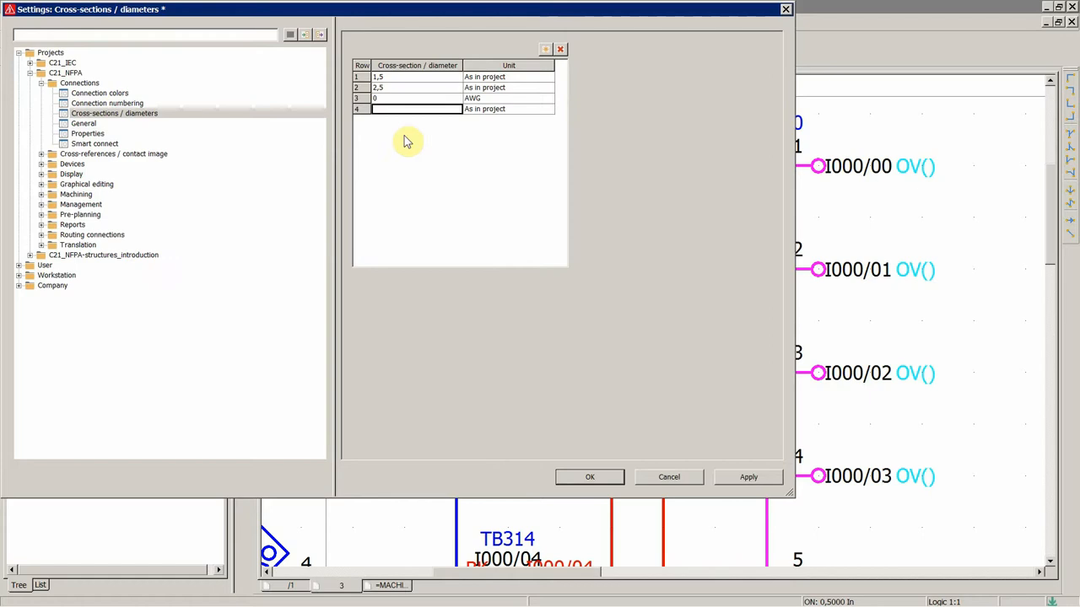
pyautogui.click(545, 49)
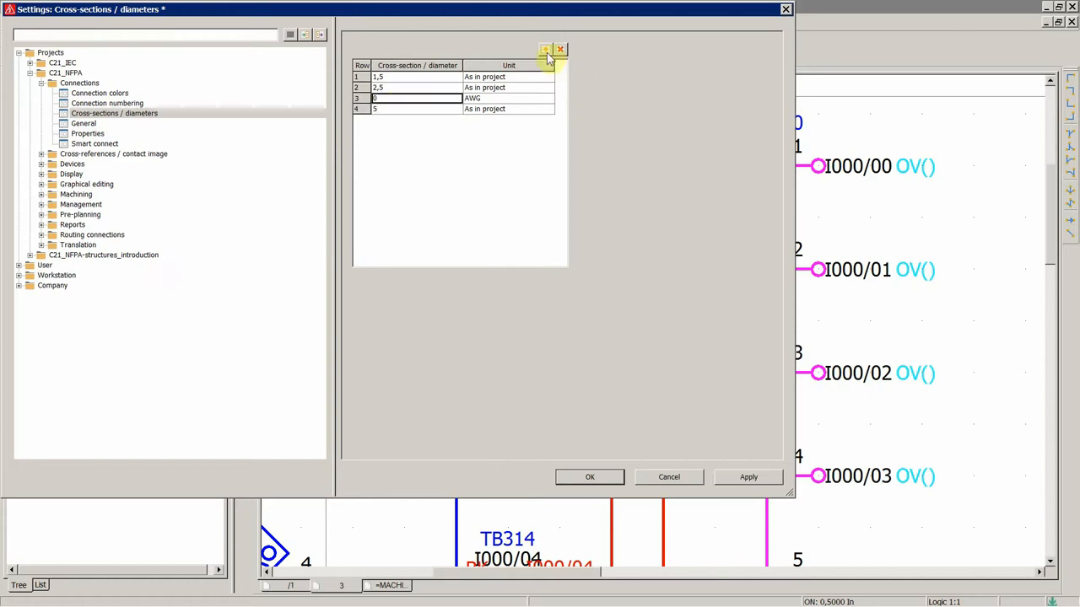
pyautogui.click(547, 49)
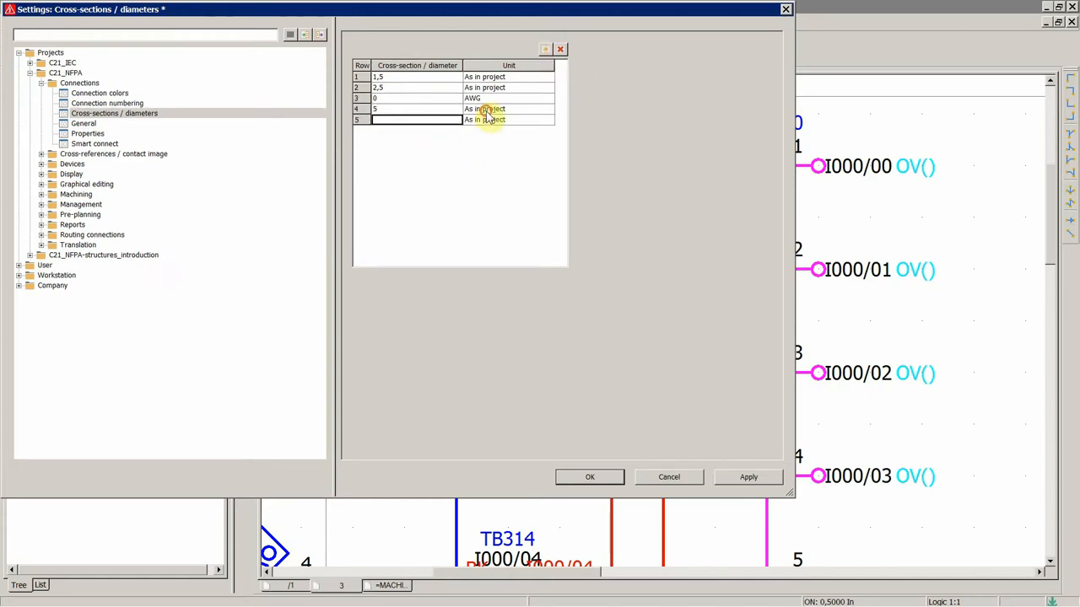
pyautogui.click(506, 98)
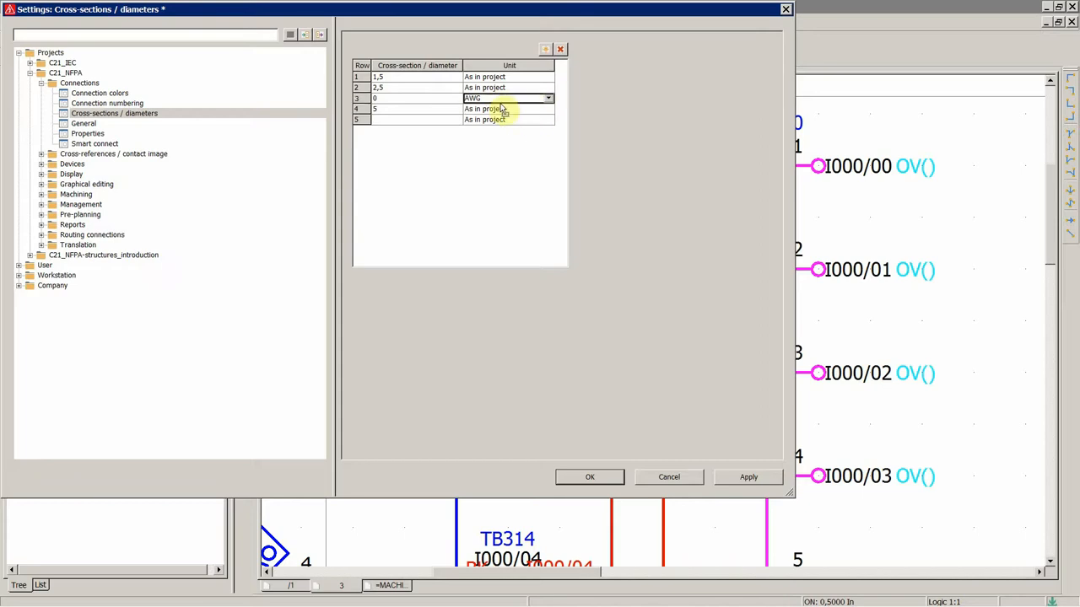
pyautogui.press('ctrl+v')
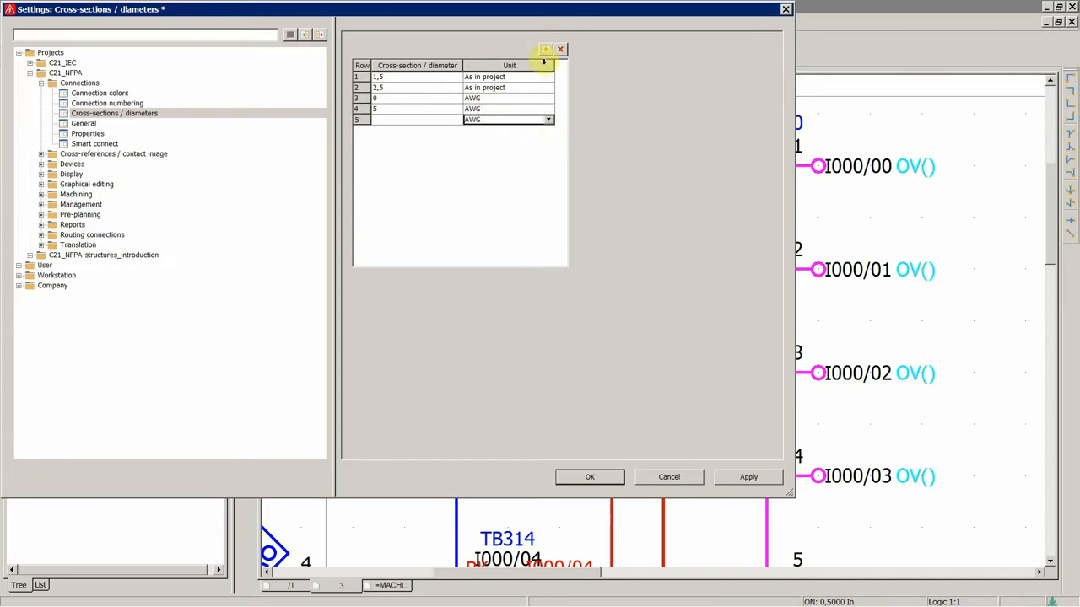
pyautogui.click(543, 49)
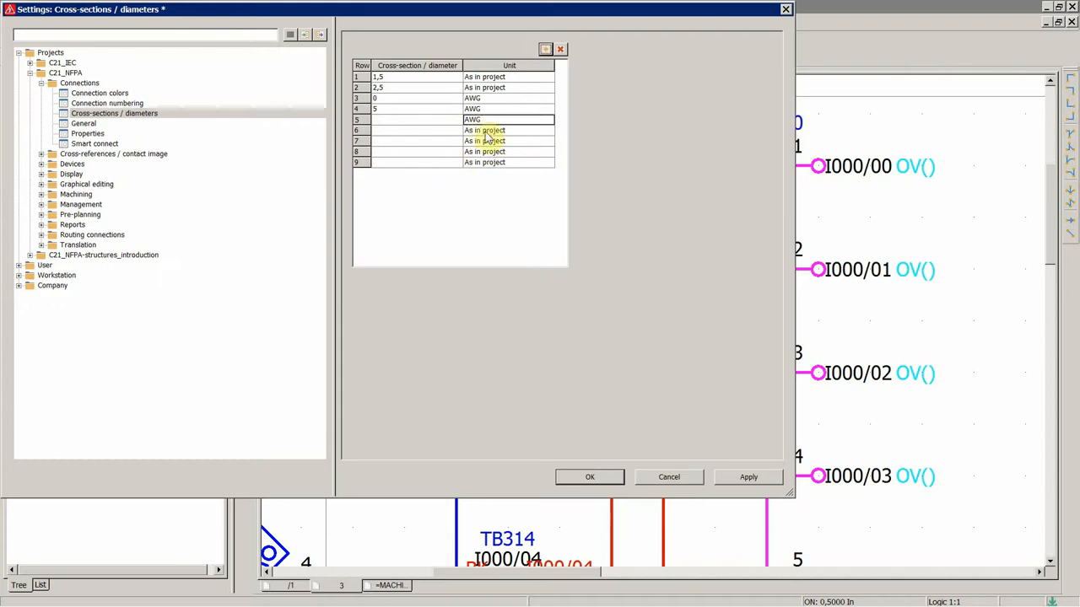
pyautogui.press('ctrl+v')
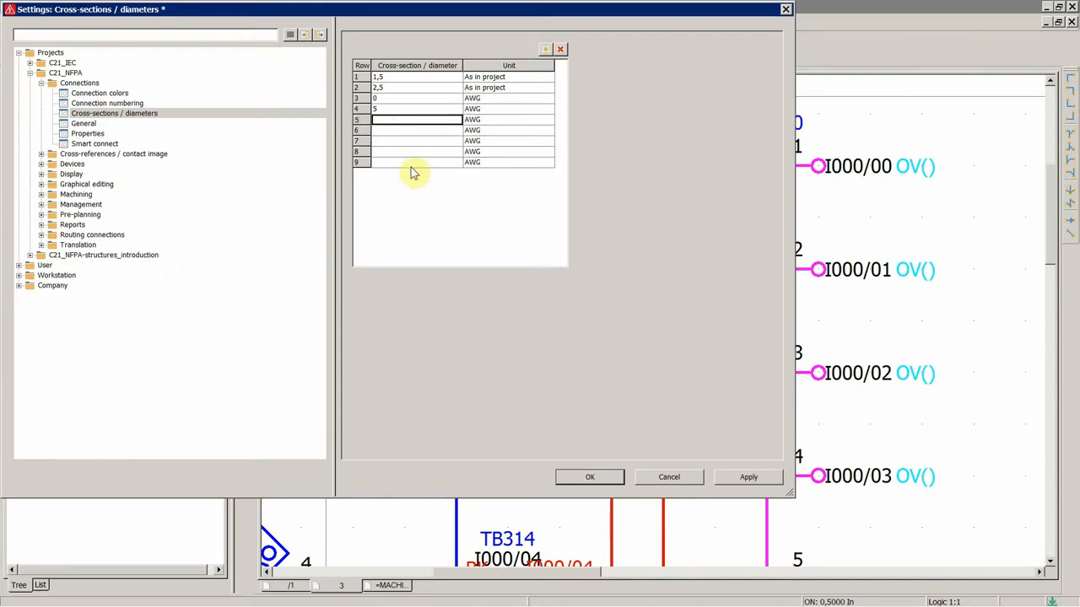
# Fill the new rows with sizes 10, 15 and 17.
pyautogui.write('10')
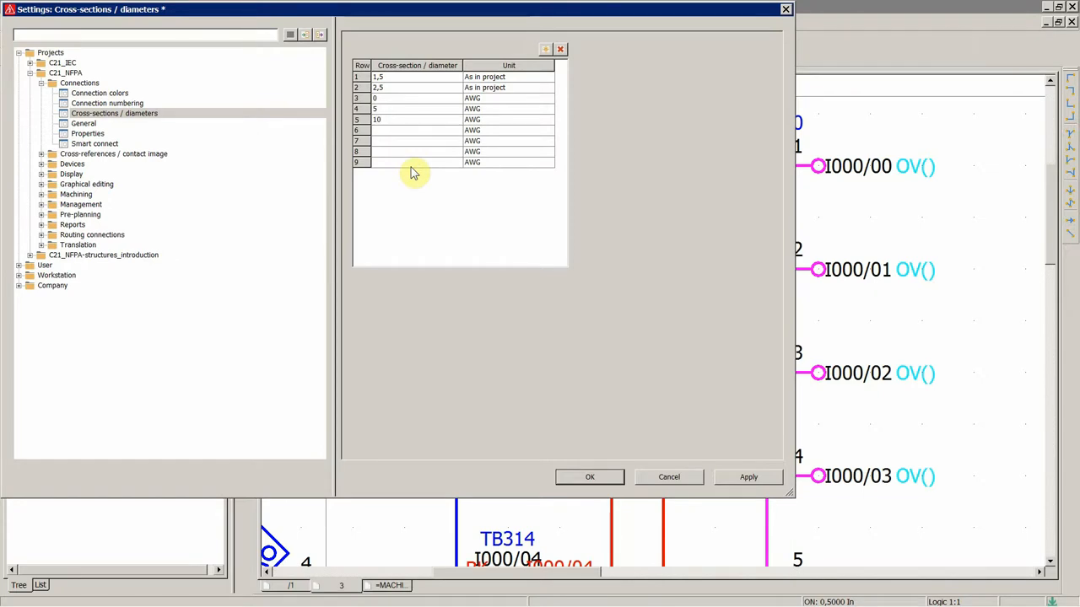
pyautogui.click(413, 130)
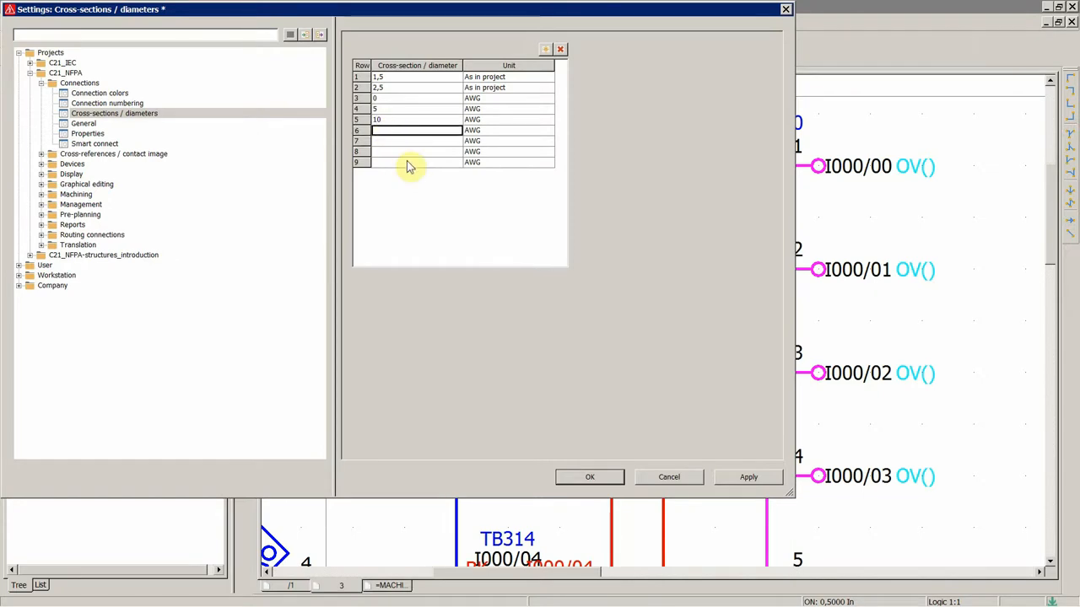
pyautogui.write('15')
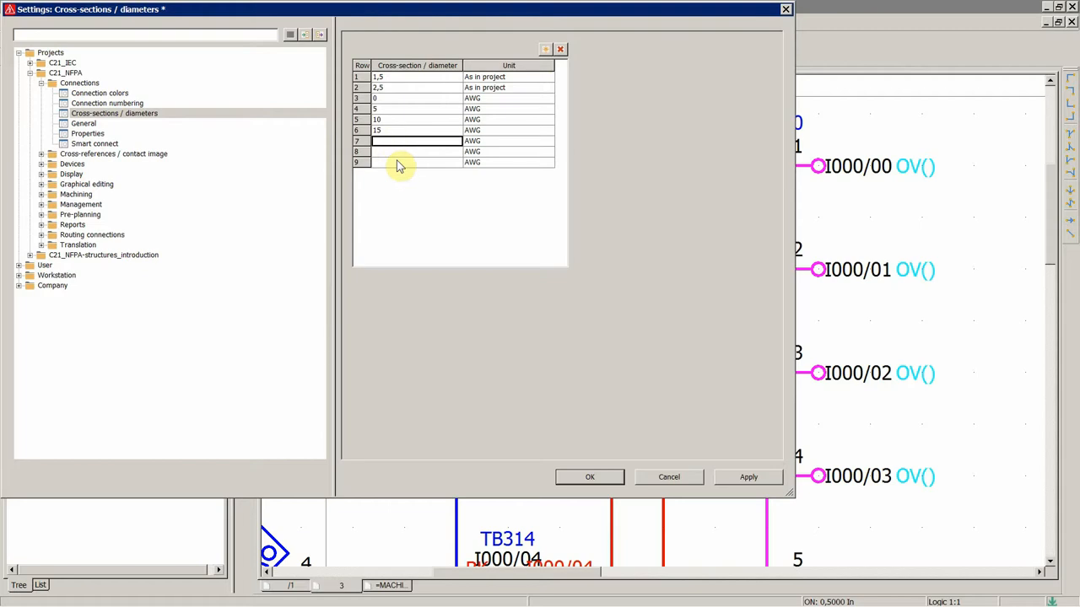
pyautogui.moveTo(398, 168)
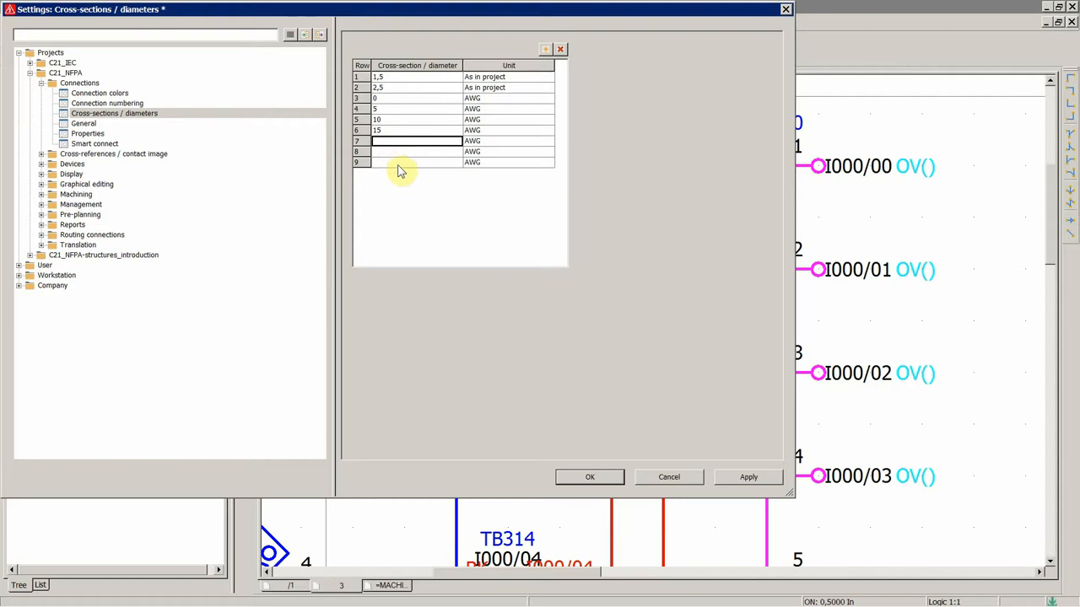
pyautogui.write('17')
pyautogui.click(417, 162)
pyautogui.write('21')
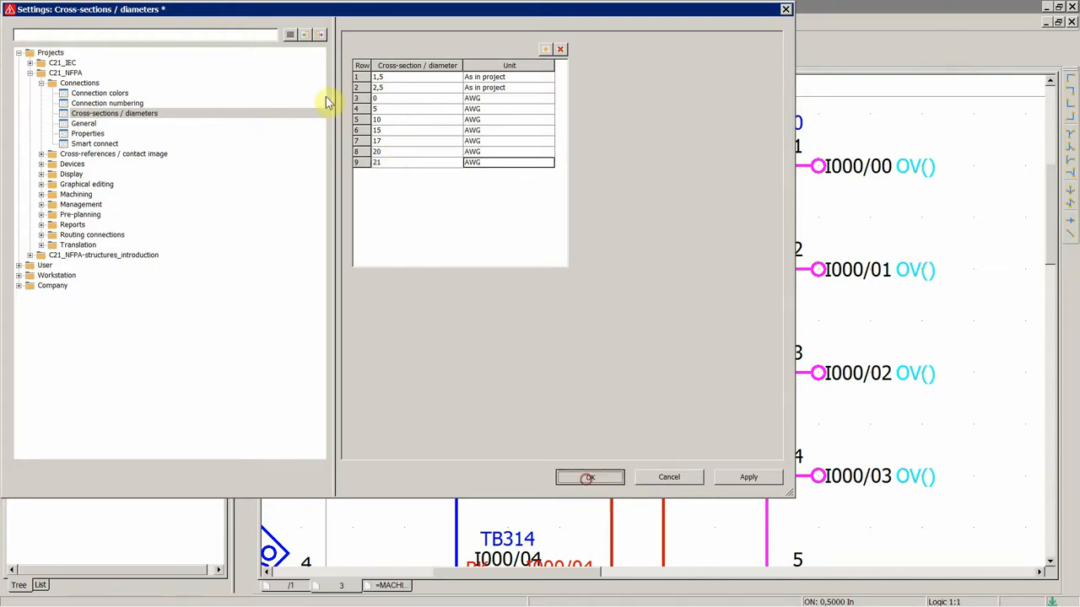
# Apply the extended list and assign 20 AWG to connection I000/00.
pyautogui.click(589, 477)
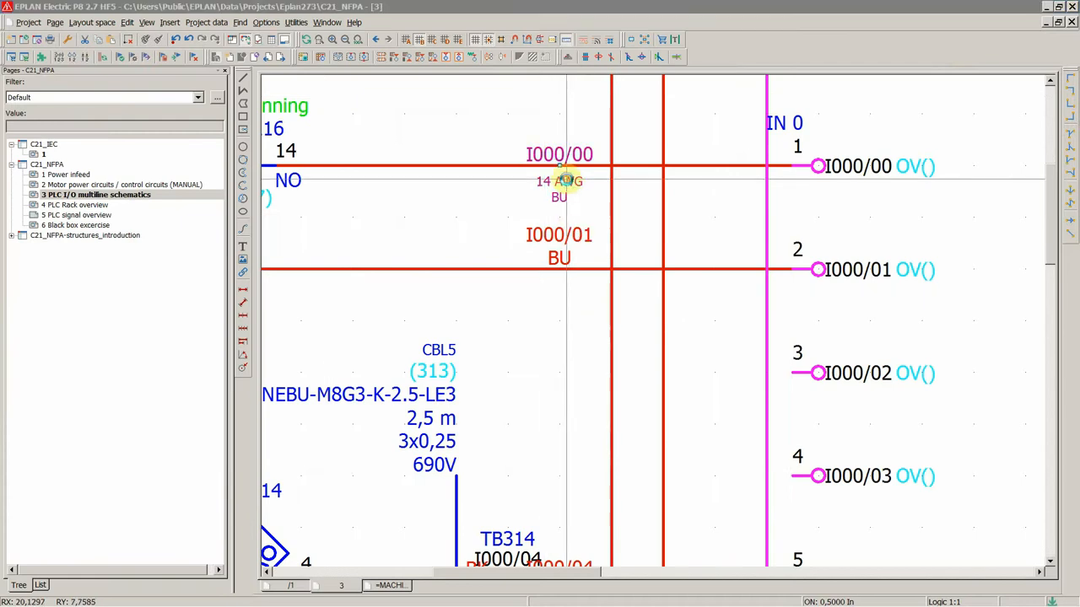
pyautogui.doubleClick(560, 179)
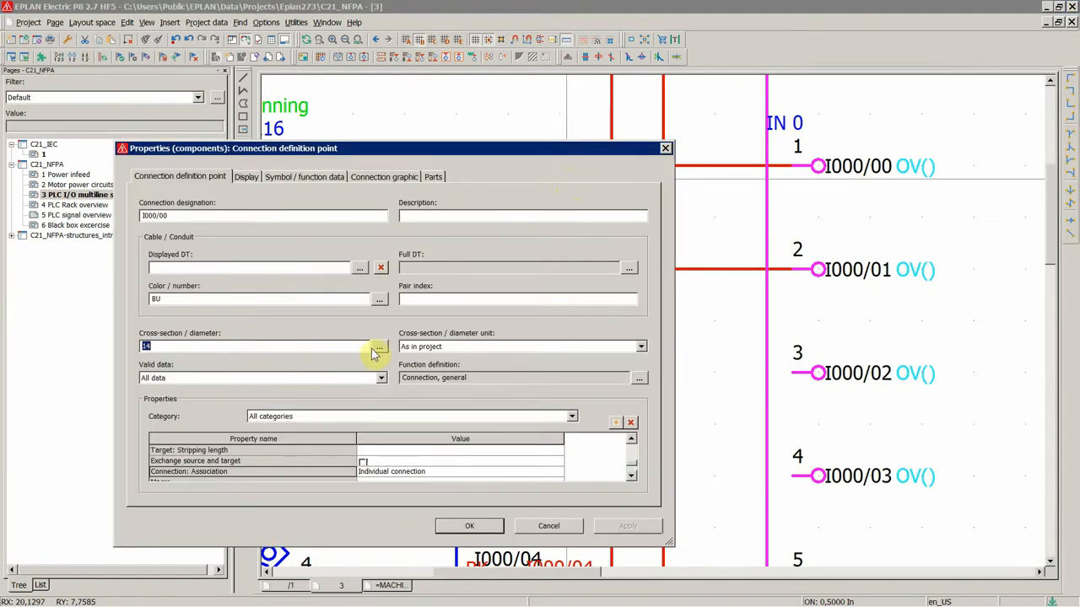
pyautogui.moveTo(378, 348)
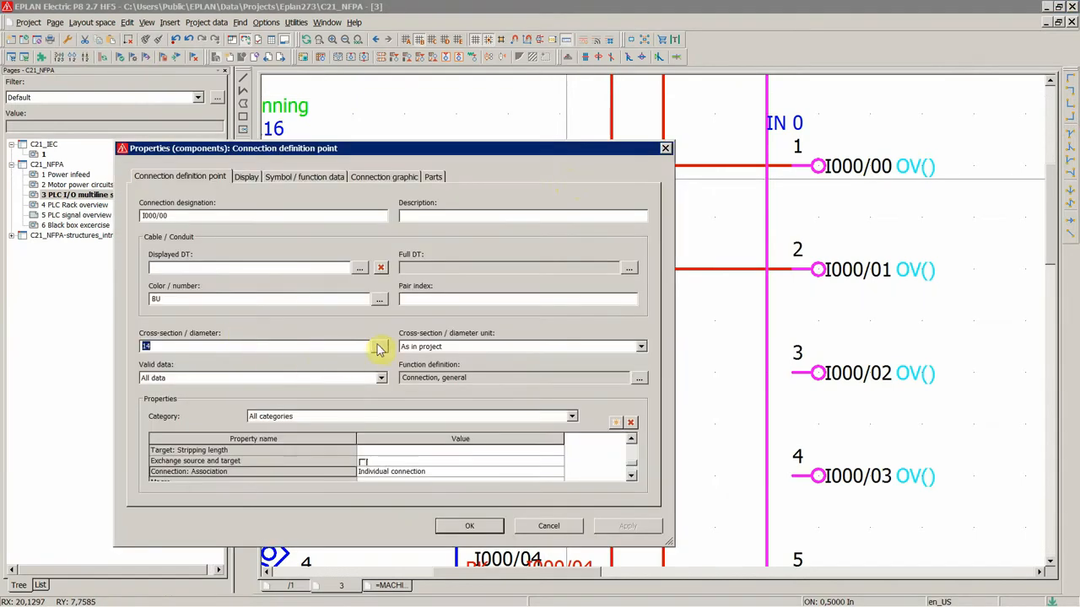
pyautogui.click(378, 348)
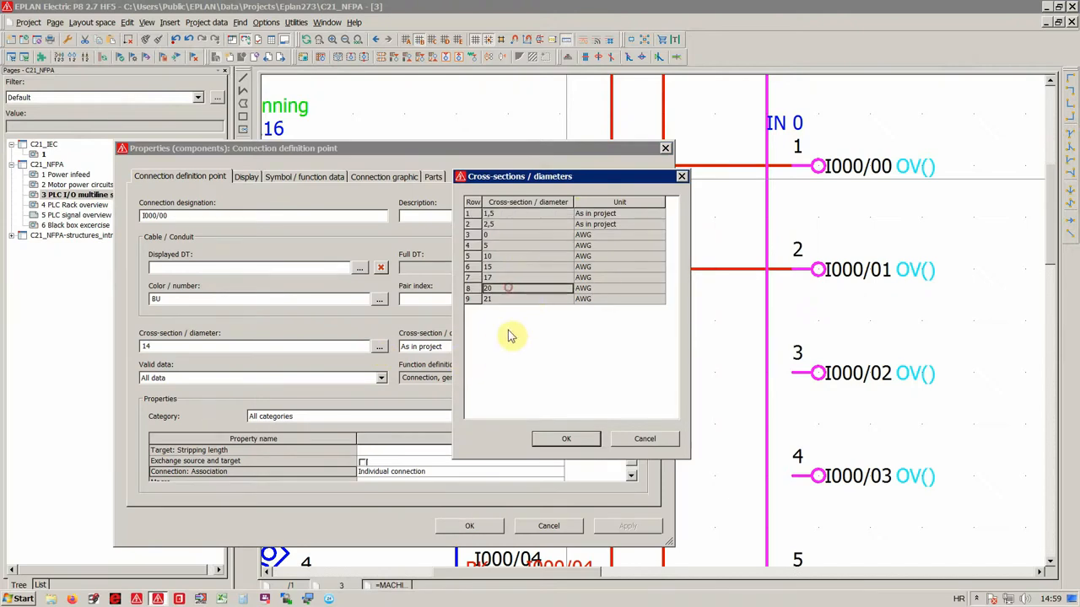
pyautogui.click(526, 299)
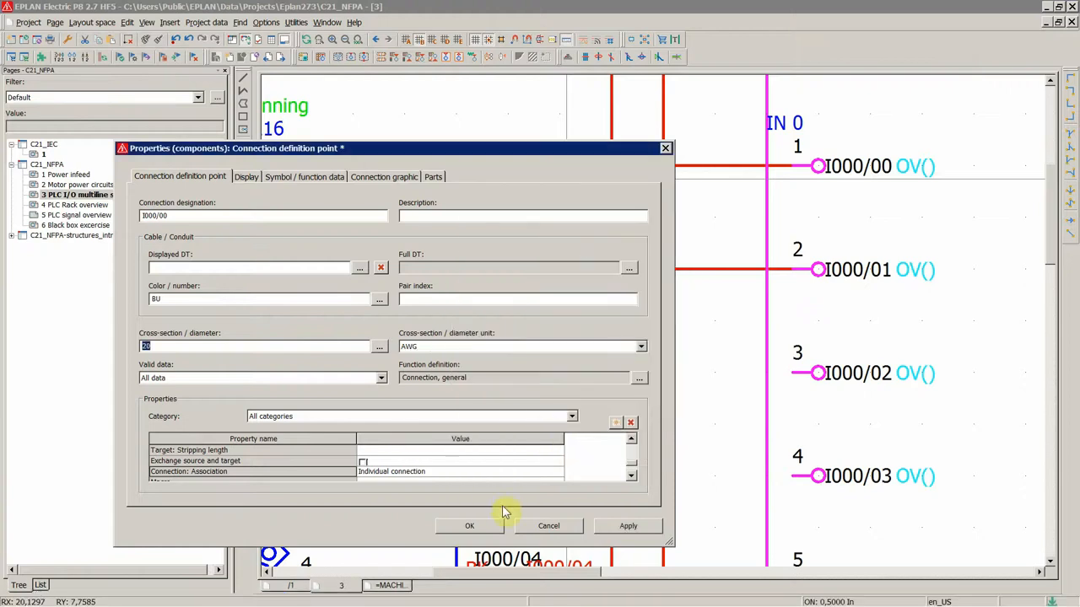
pyautogui.click(469, 526)
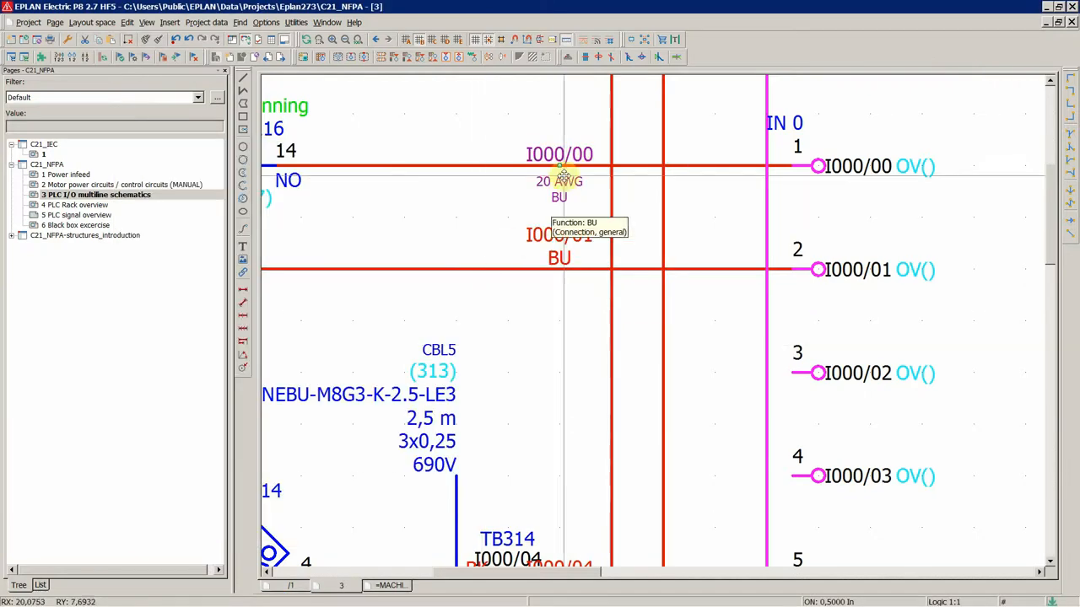
# Recheck I000/00's cross-section list and leave it unchanged.
pyautogui.doubleClick(560, 167)
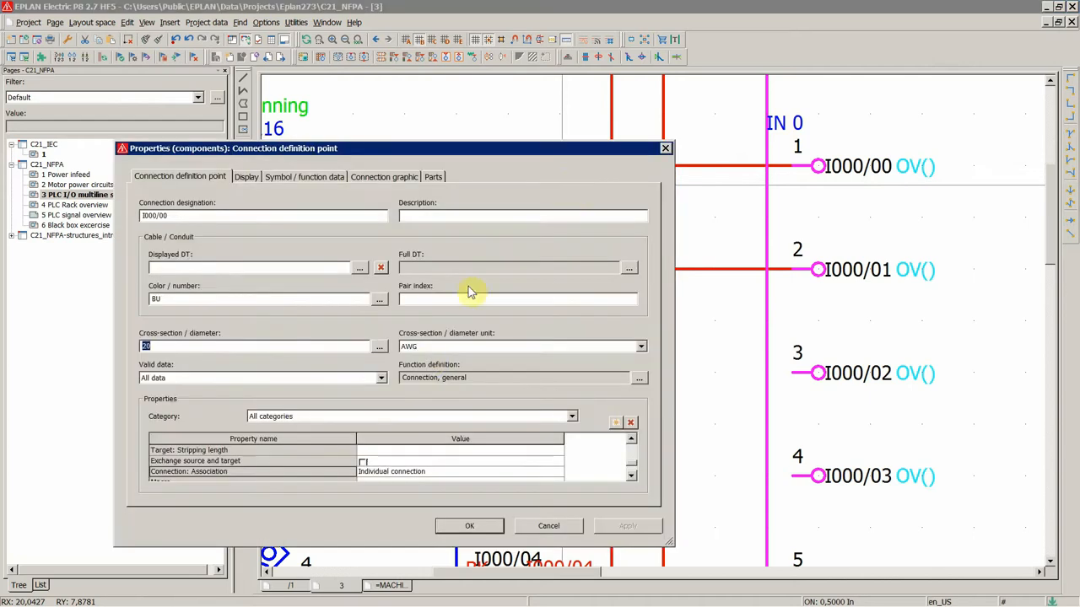
pyautogui.moveTo(432, 339)
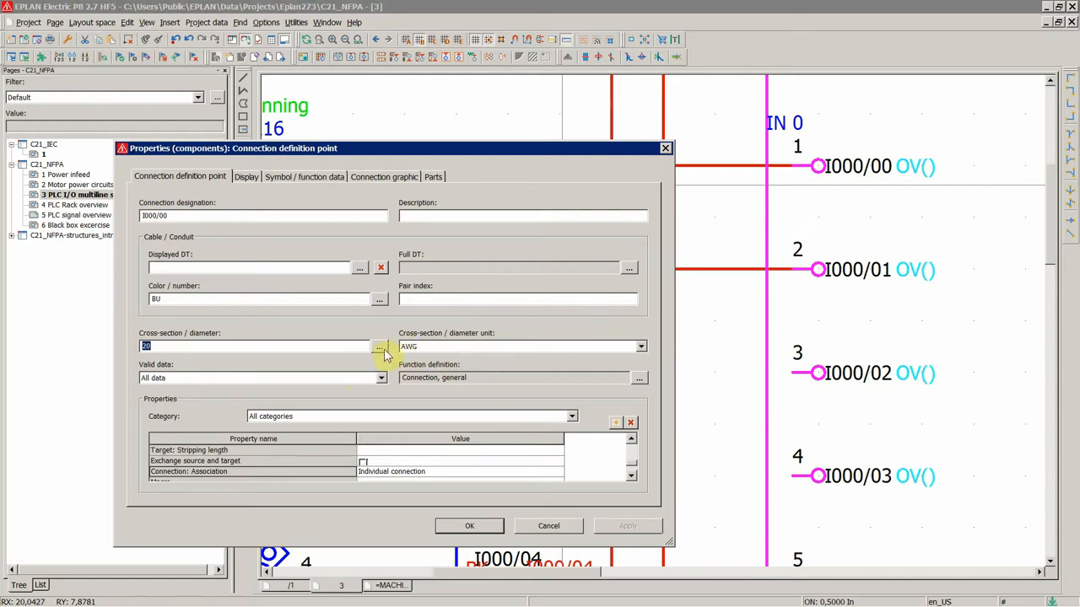
pyautogui.click(378, 347)
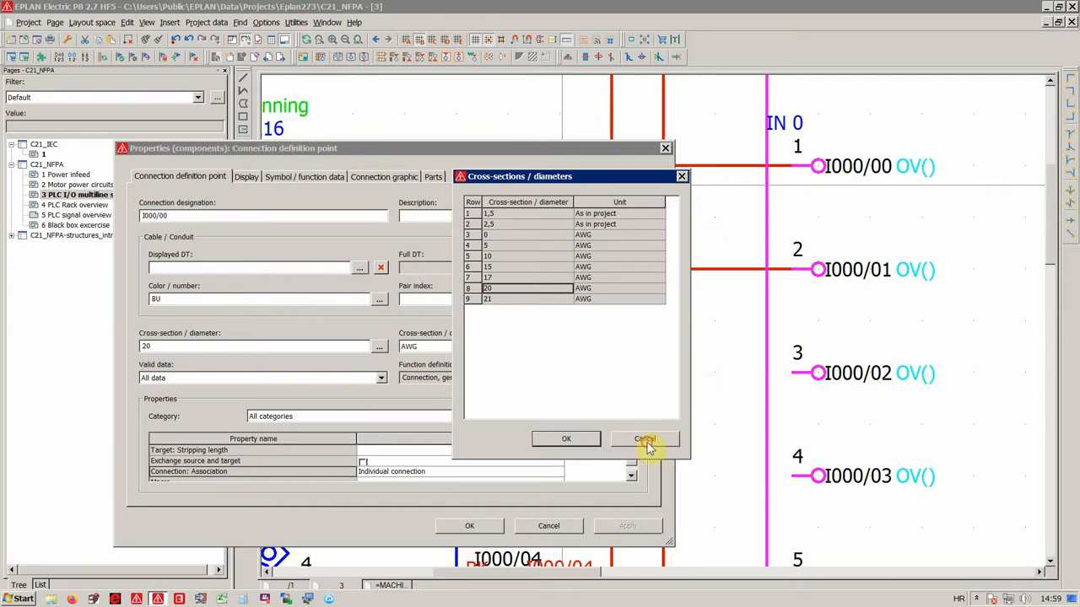
pyautogui.click(644, 439)
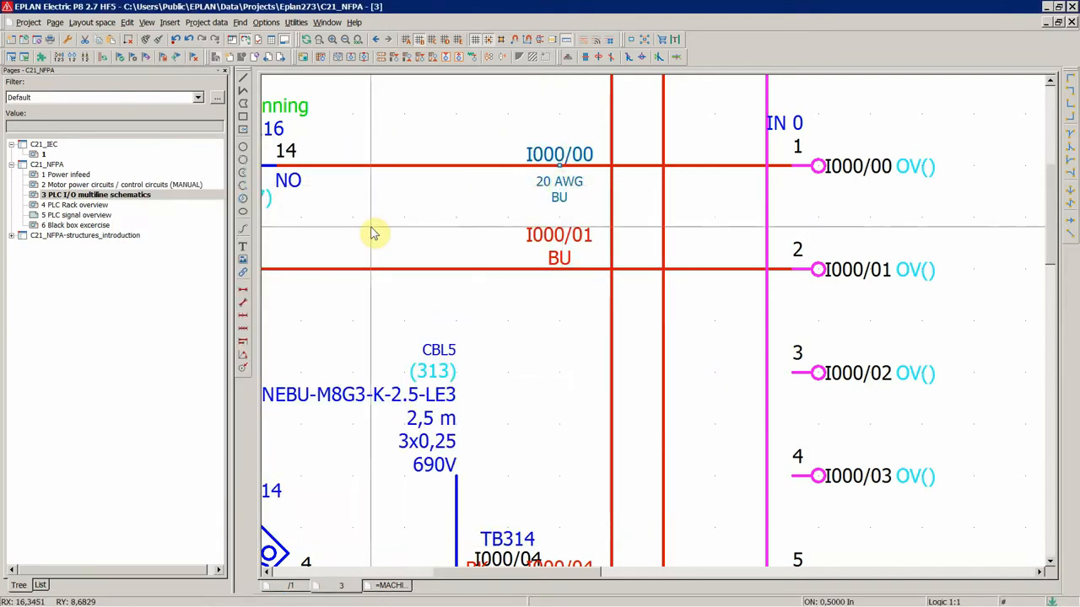
# View C21_NFPA's default connection properties and length unit, then the connection colour table.
pyautogui.click(266, 22)
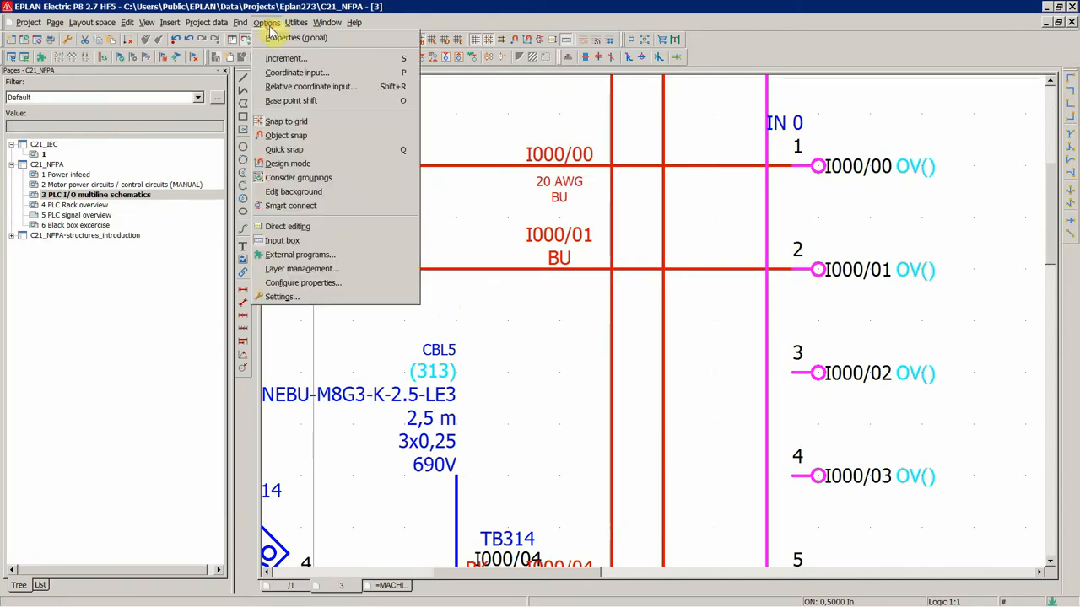
pyautogui.click(282, 297)
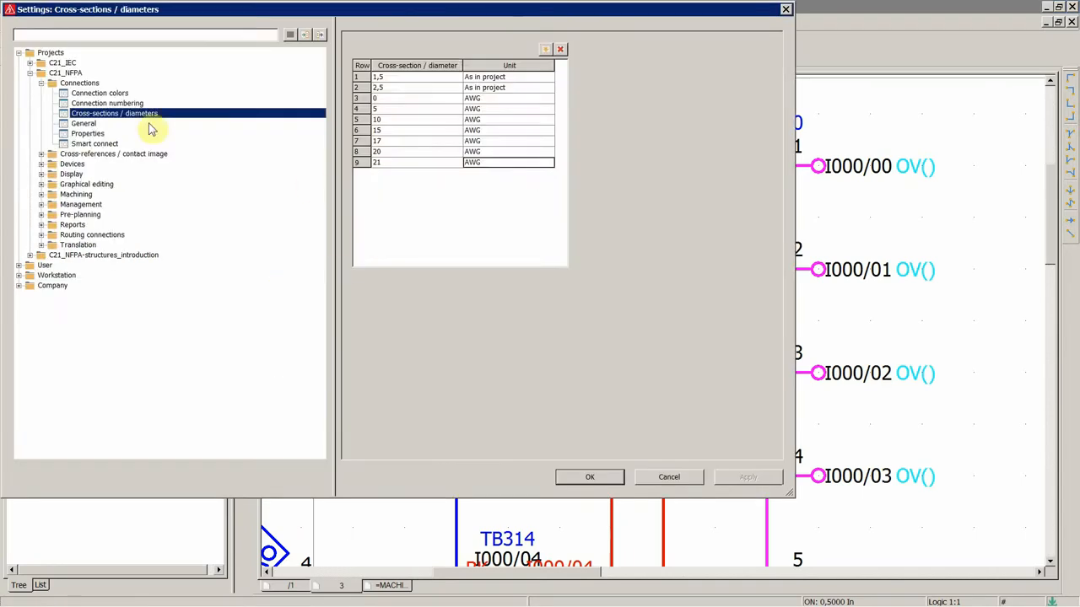
pyautogui.click(88, 133)
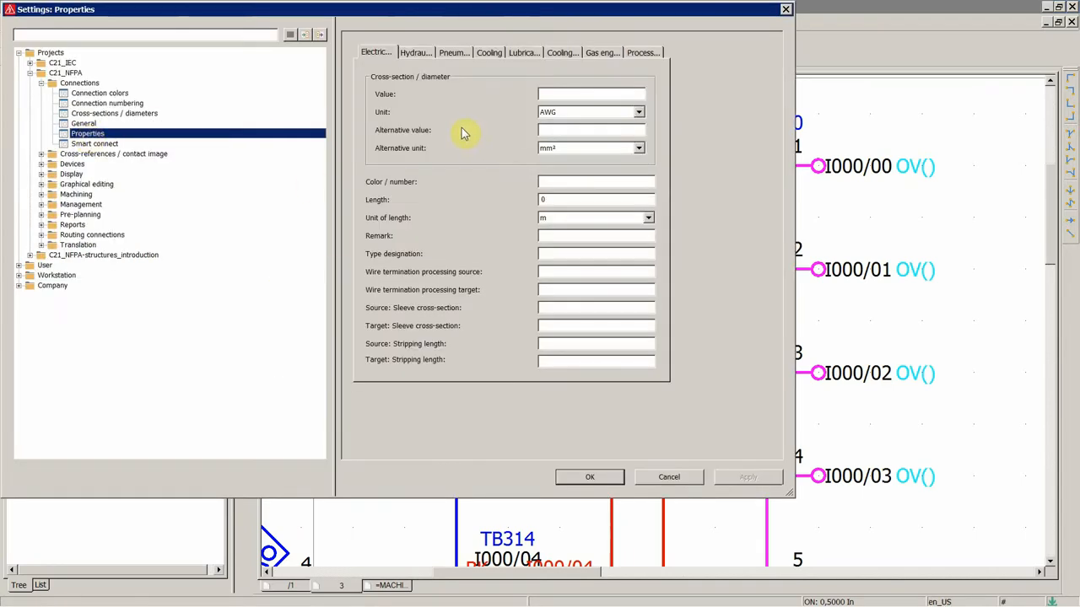
pyautogui.moveTo(413, 108)
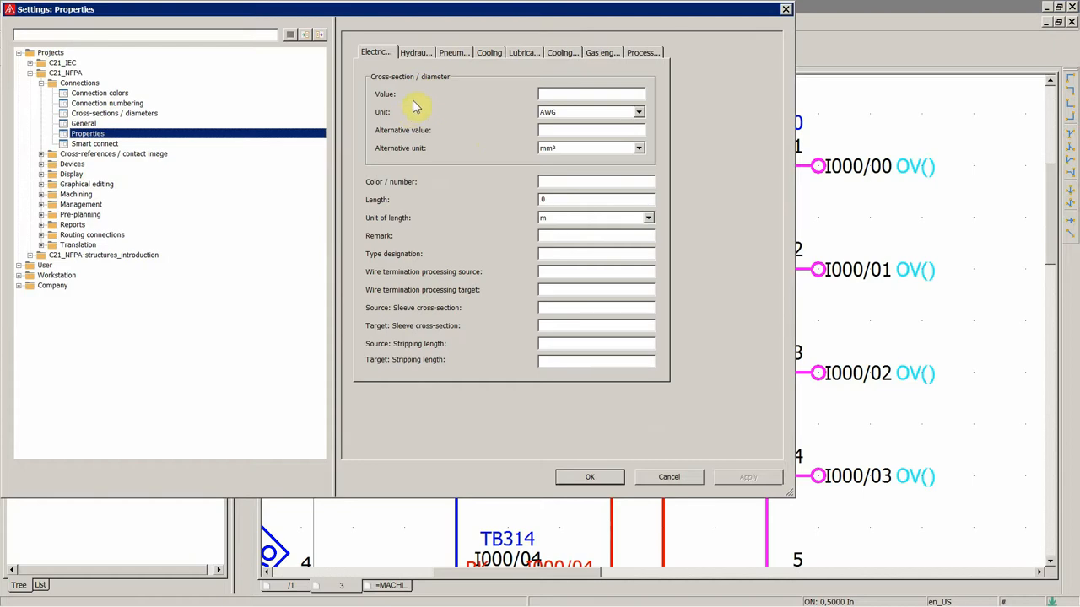
pyautogui.moveTo(386, 99)
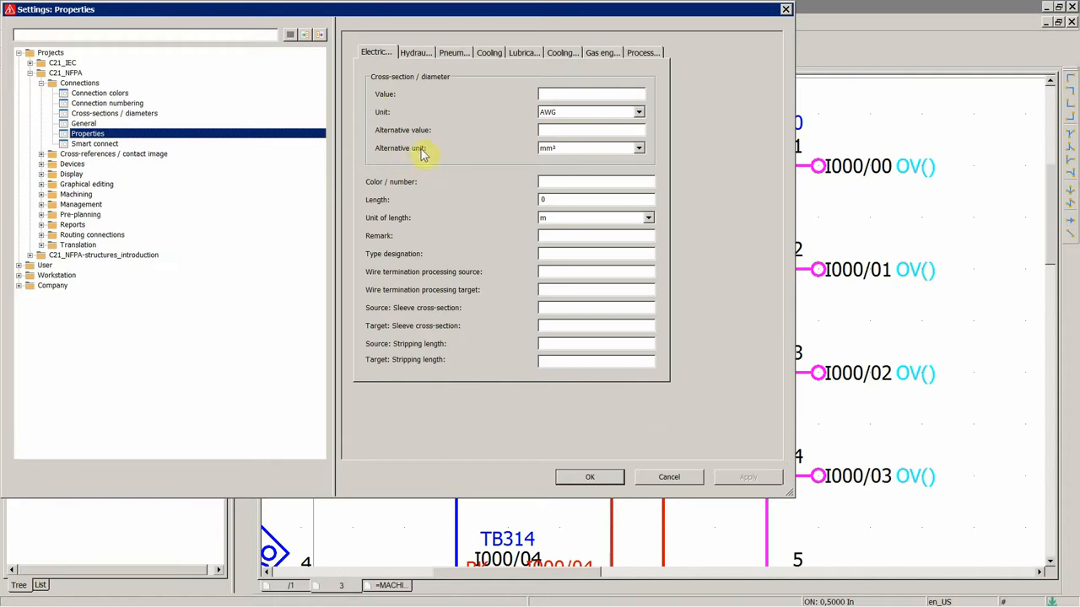
pyautogui.moveTo(424, 229)
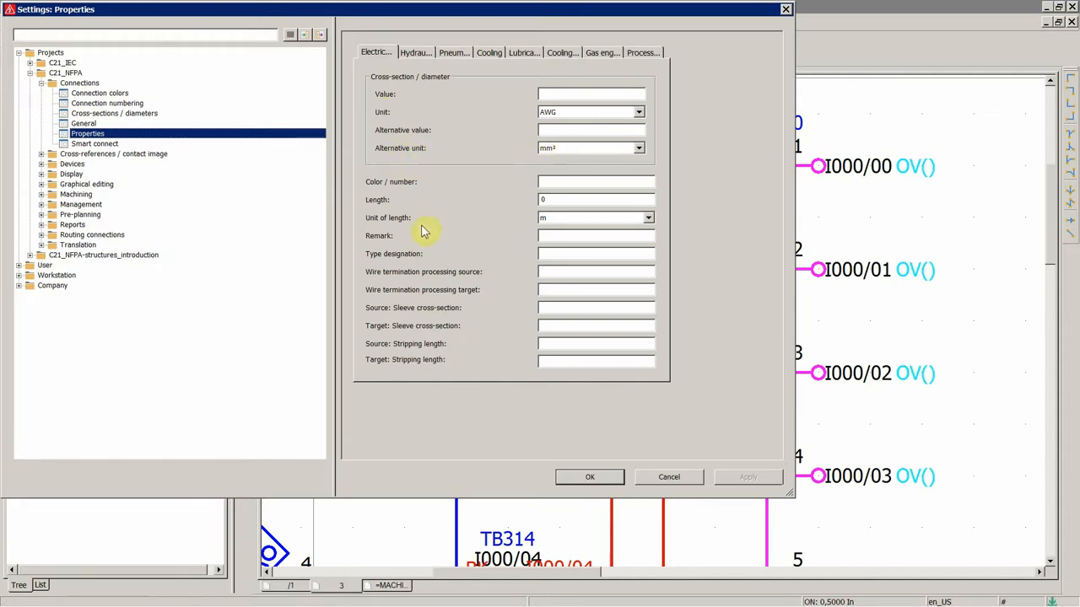
pyautogui.click(648, 218)
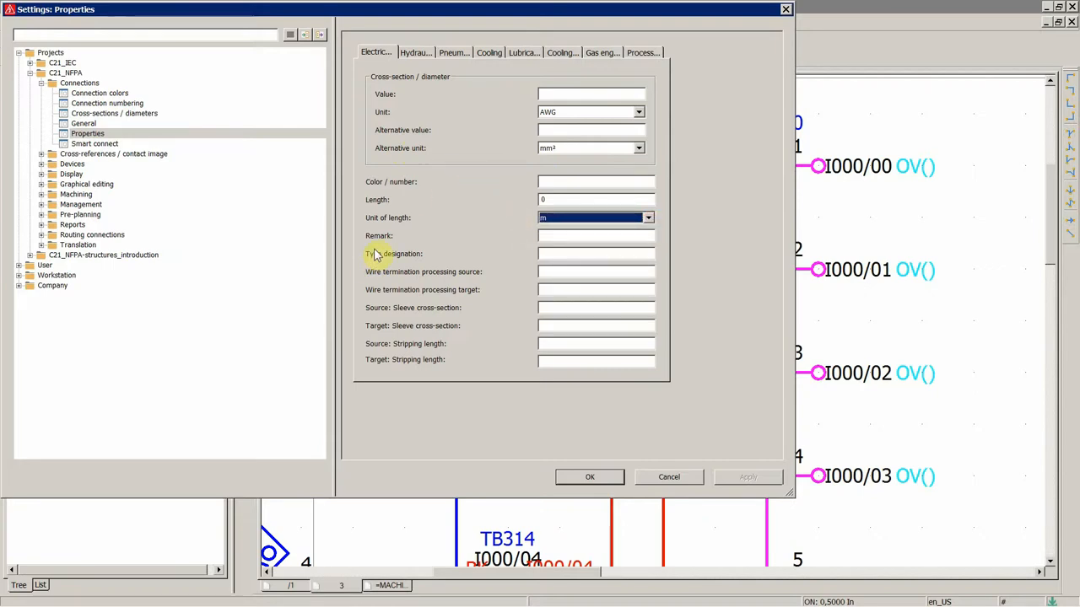
pyautogui.moveTo(560, 280)
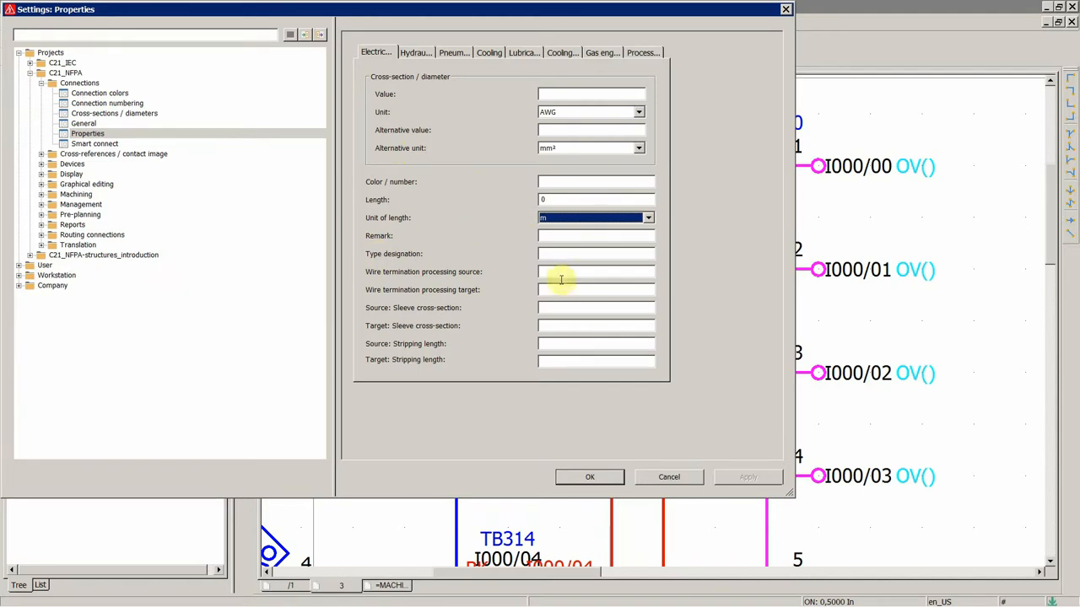
pyautogui.click(98, 92)
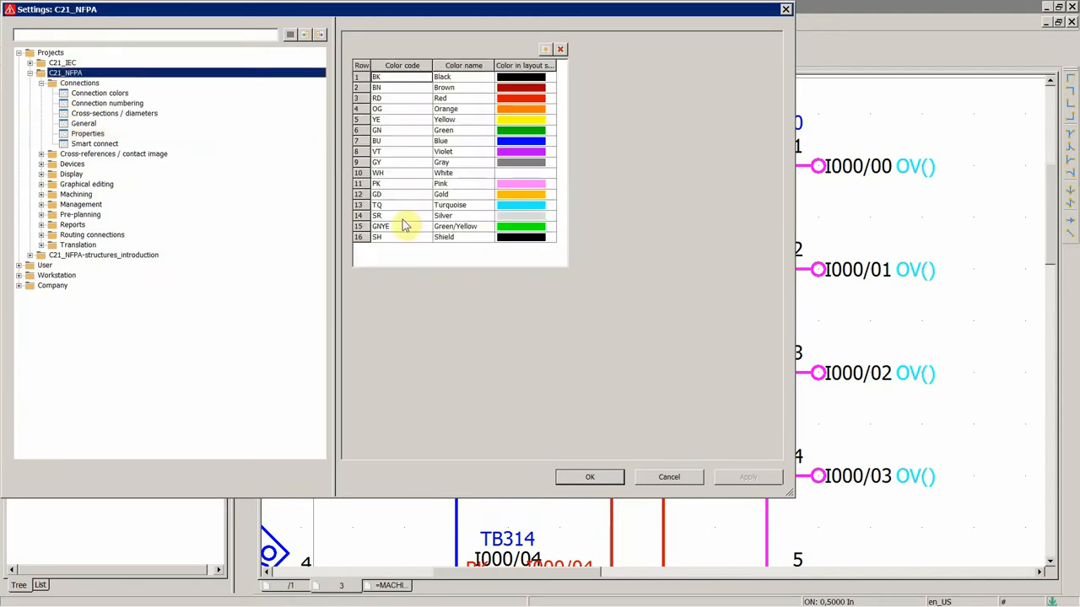
# Show the sixteen connection colour codes, such as BU for Blue.
pyautogui.click(98, 93)
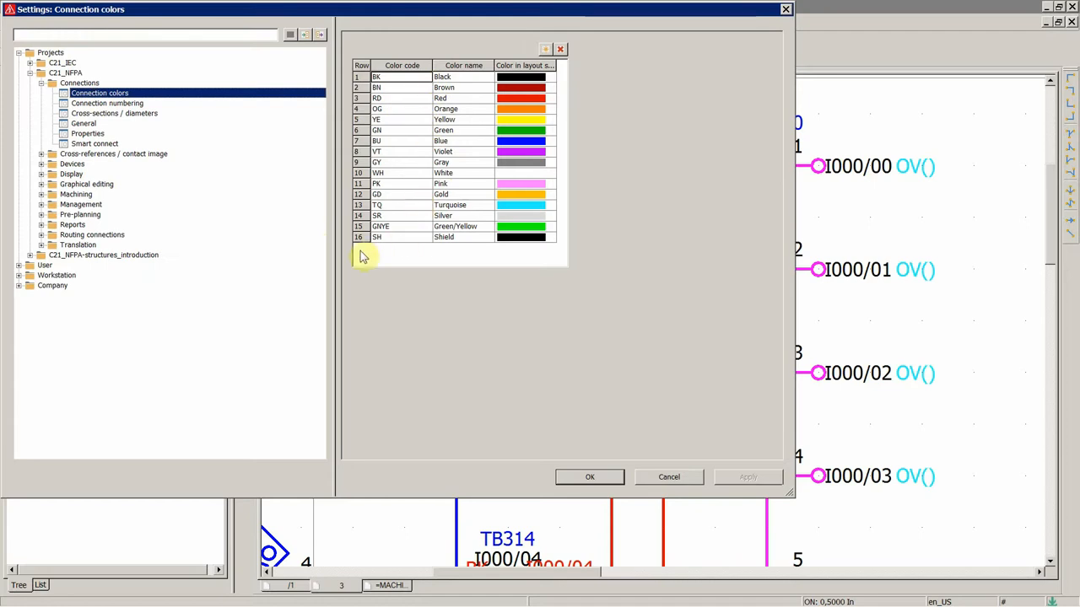
pyautogui.moveTo(122, 142)
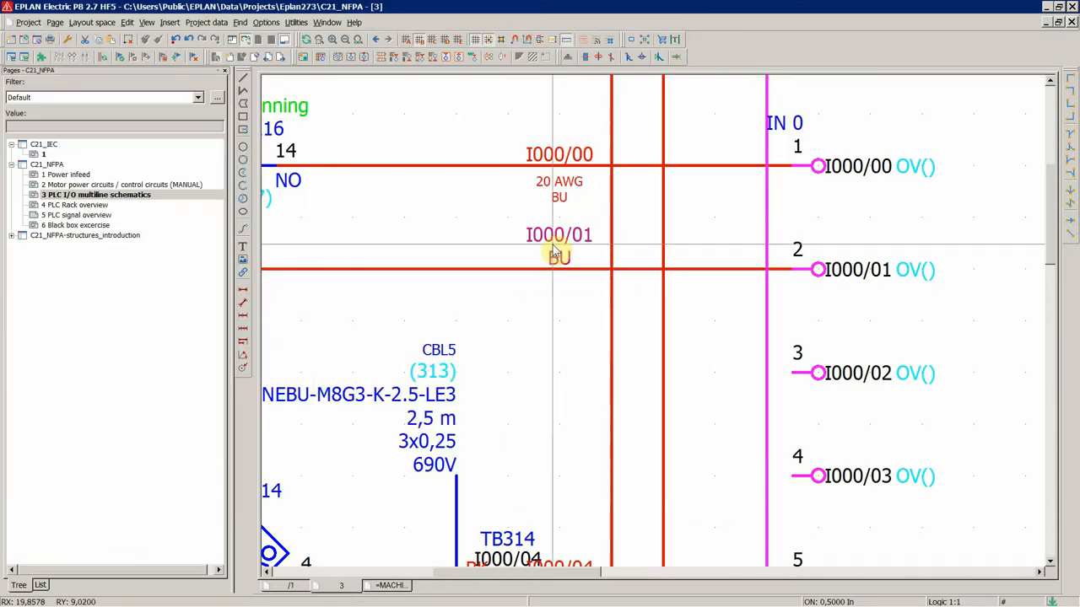
# Edit the cross-section of connection I000/01 toward 20 AWG.
pyautogui.doubleClick(558, 256)
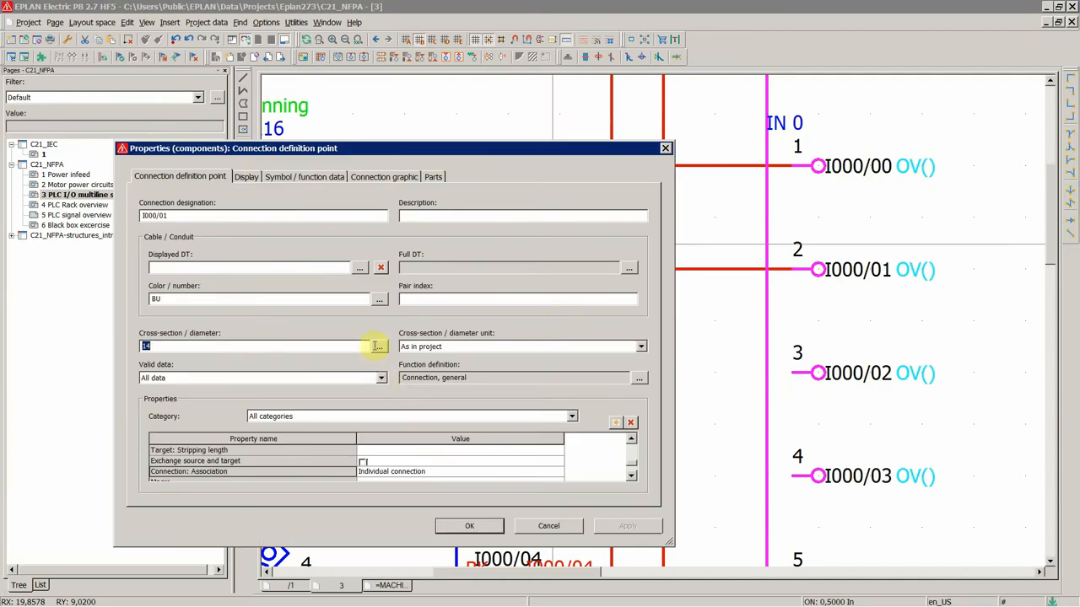
pyautogui.click(378, 348)
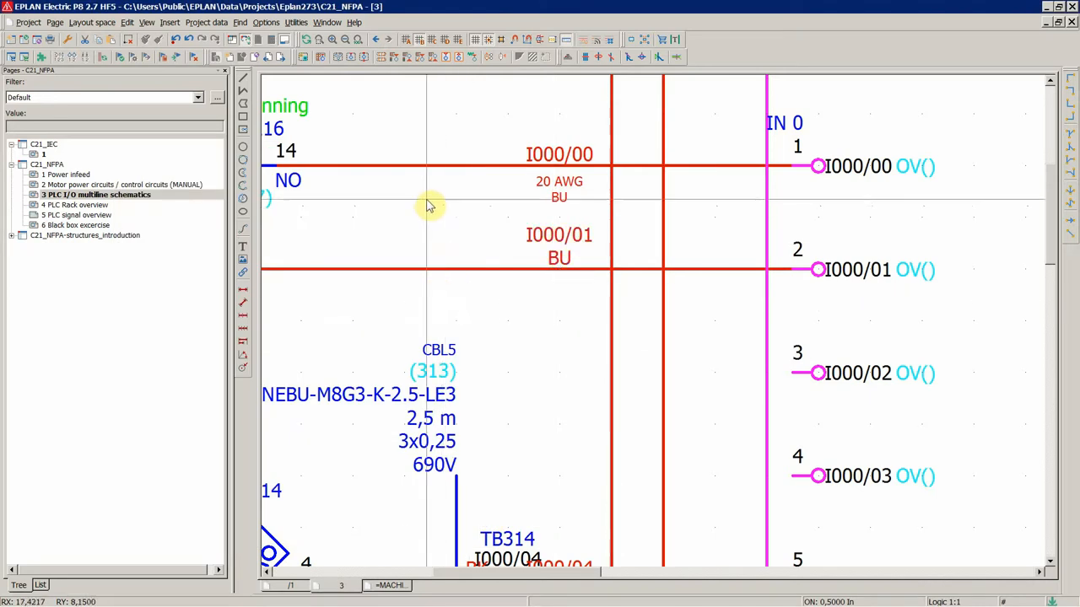
pyautogui.moveTo(558, 257)
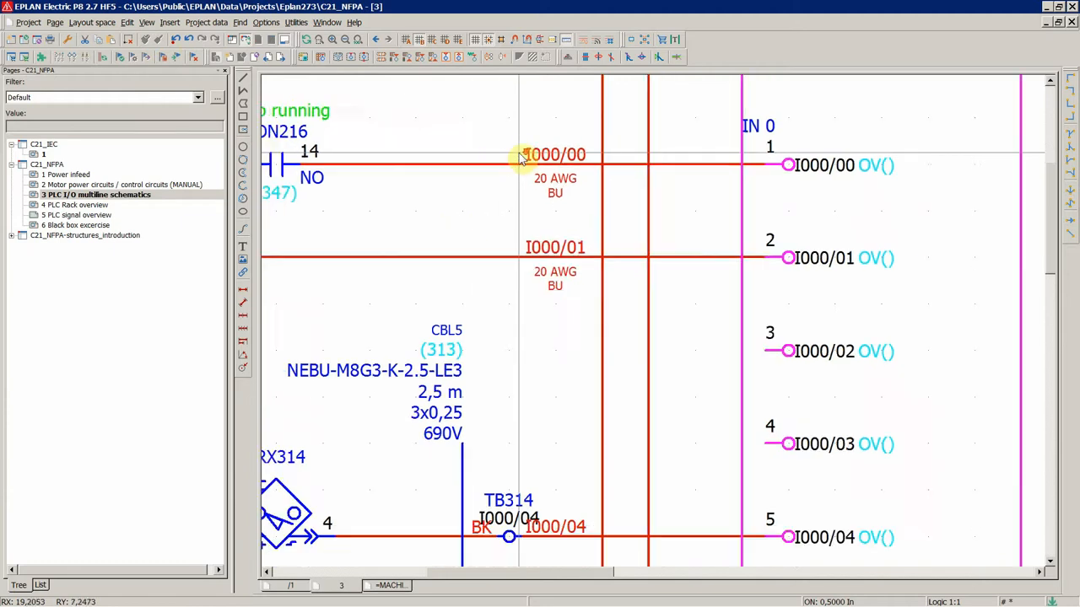
# Set the cross-section rows in C21_NFPA's list to unit 'As in project'.
pyautogui.click(267, 22)
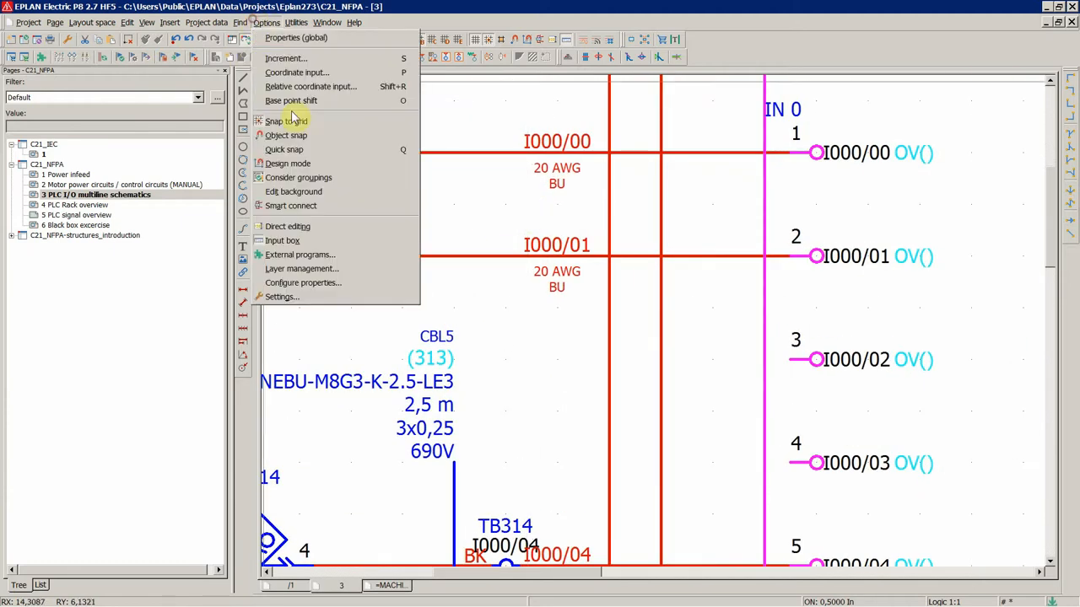
pyautogui.click(304, 284)
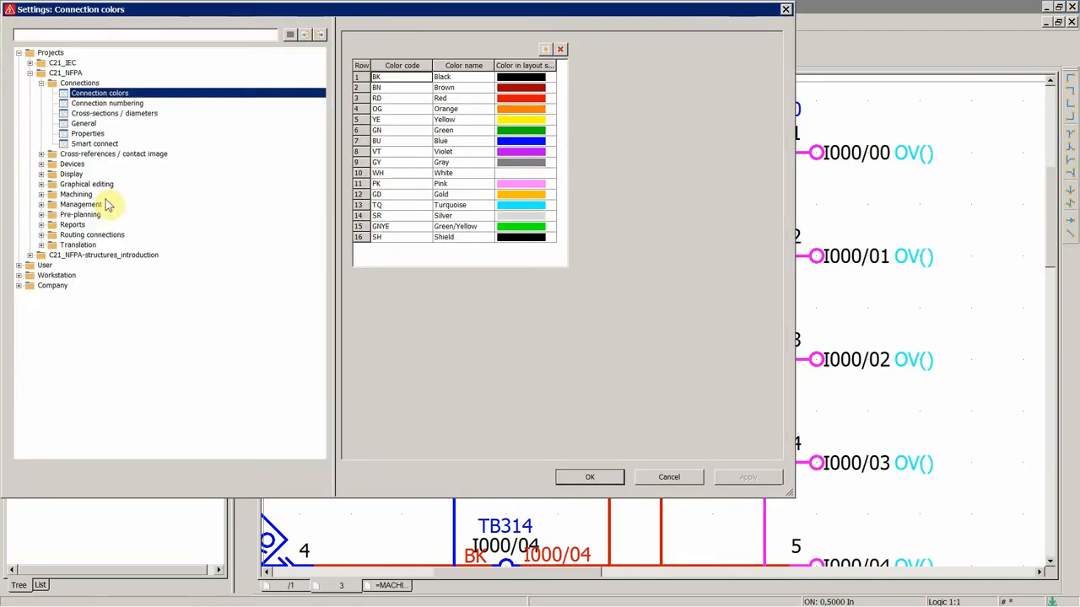
pyautogui.click(85, 123)
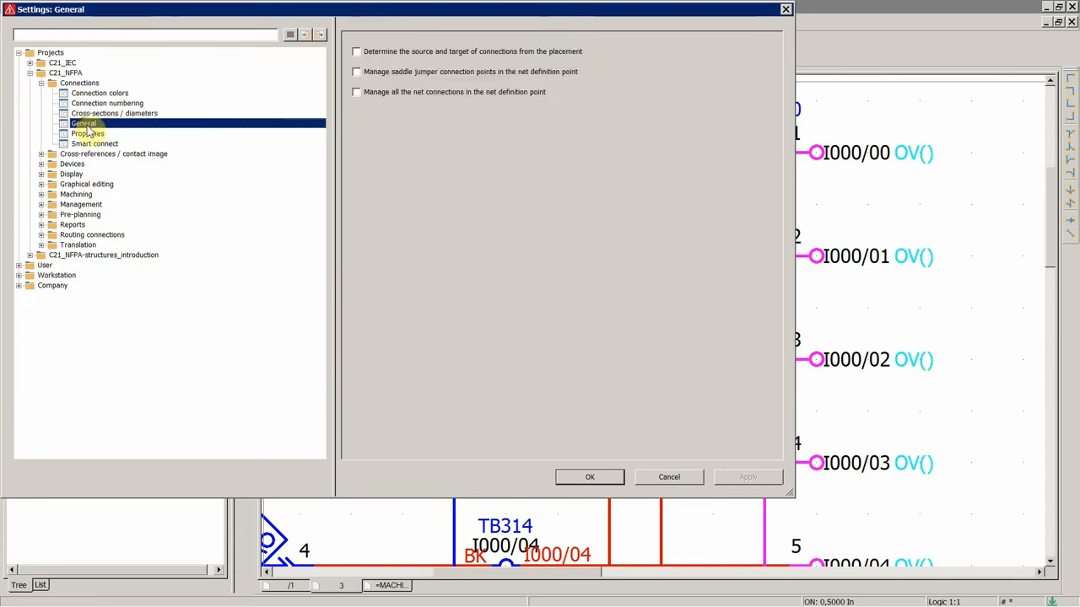
pyautogui.click(115, 113)
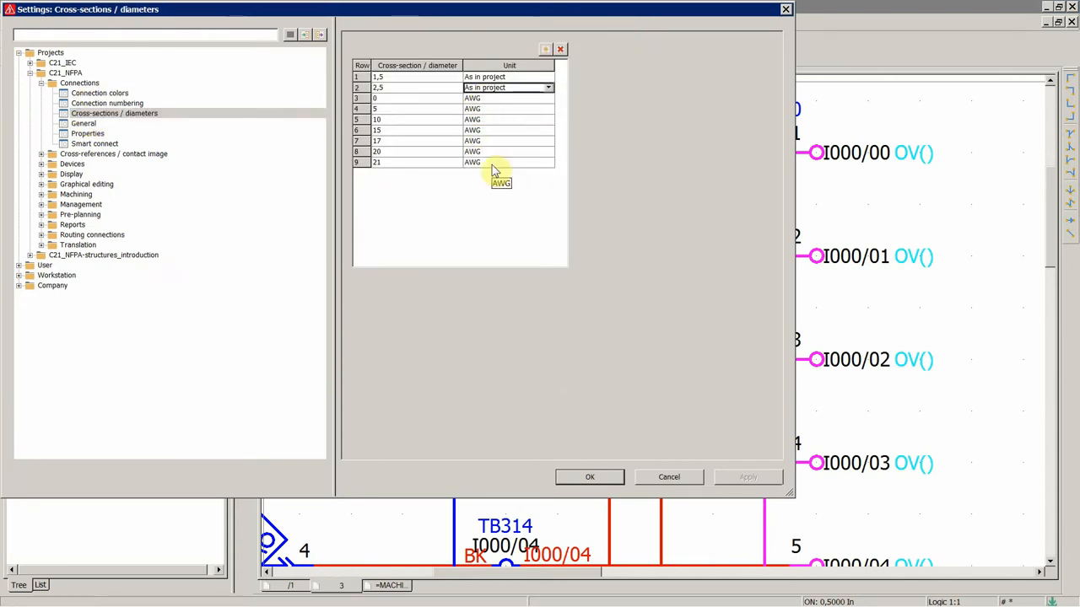
pyautogui.click(509, 98)
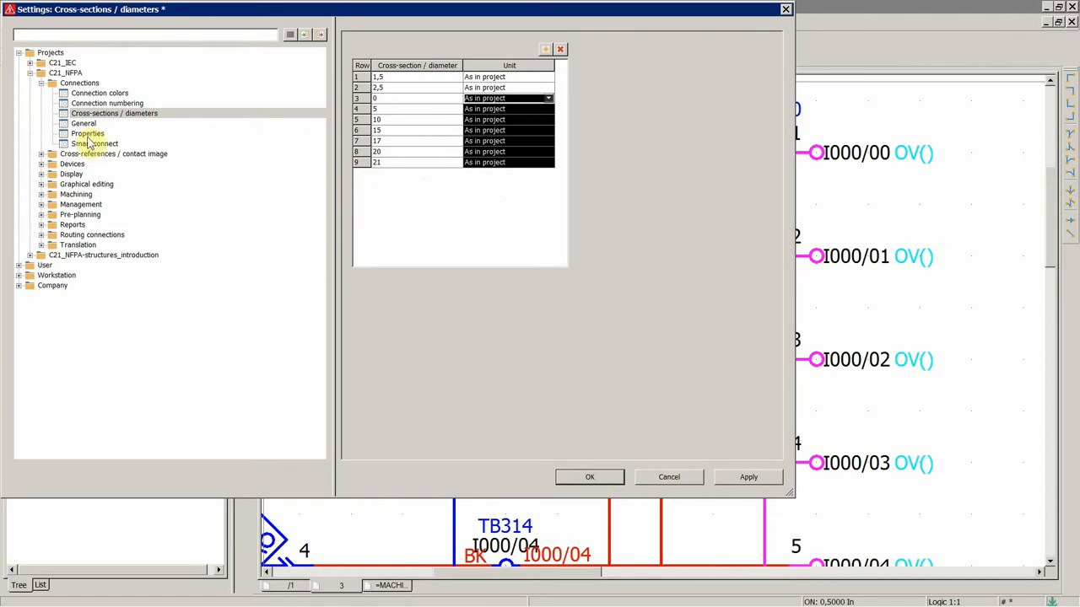
# Inspect the default cross-section unit in the connection properties settings.
pyautogui.click(87, 133)
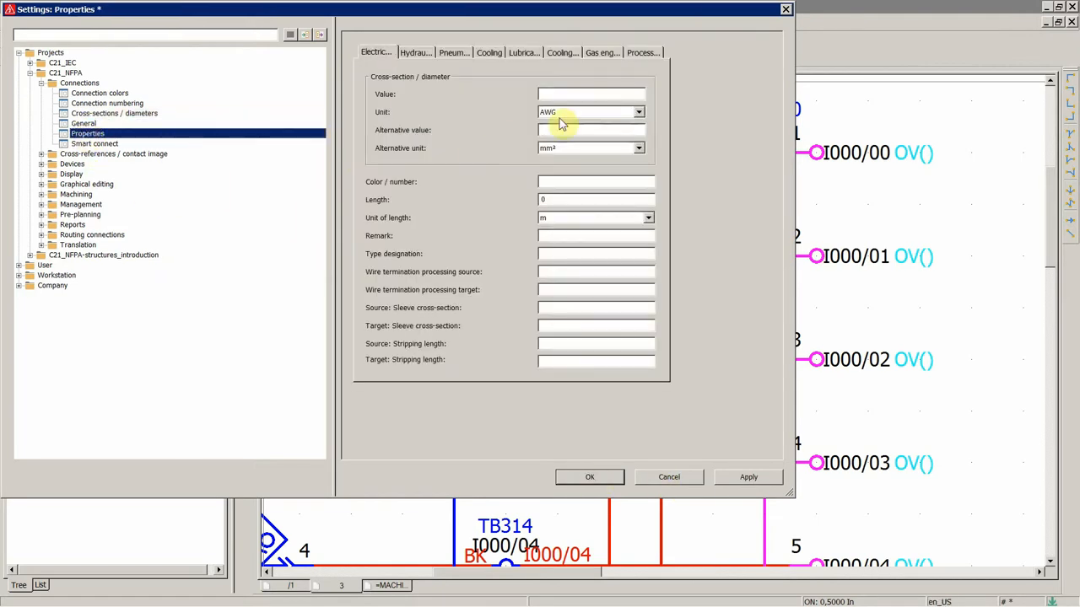
pyautogui.click(587, 111)
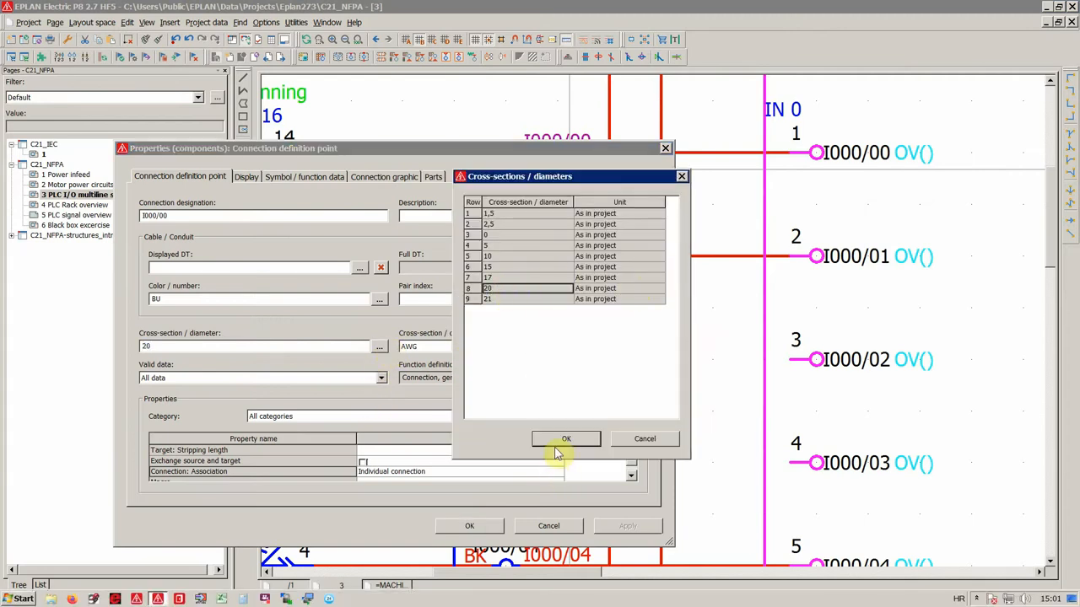
# Confirm cross-section 20 so I000/00 reads 20 AWG BU.
pyautogui.click(566, 438)
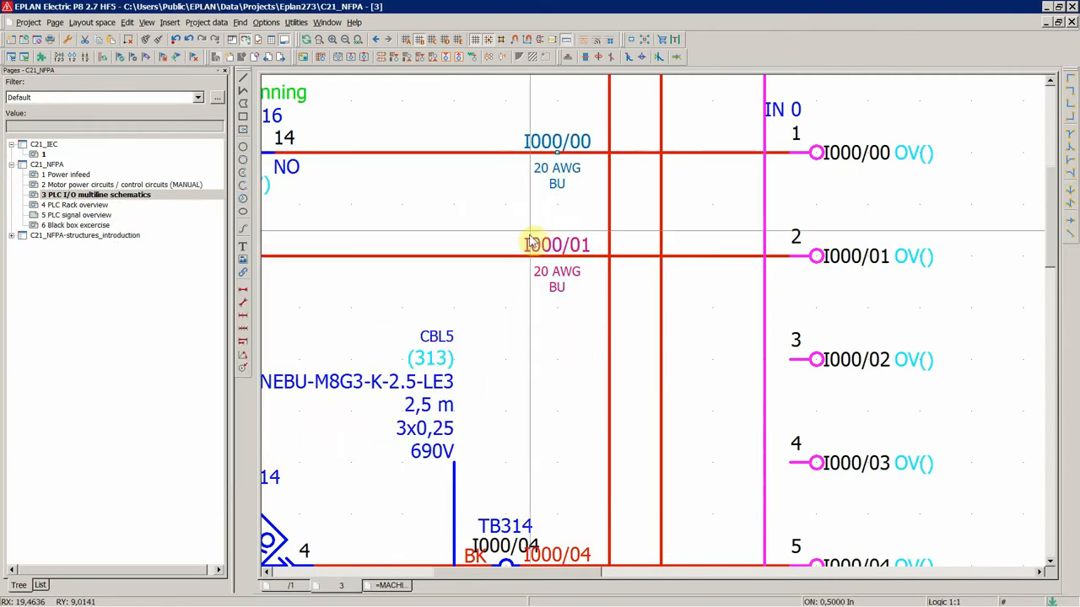
pyautogui.moveTo(558, 184)
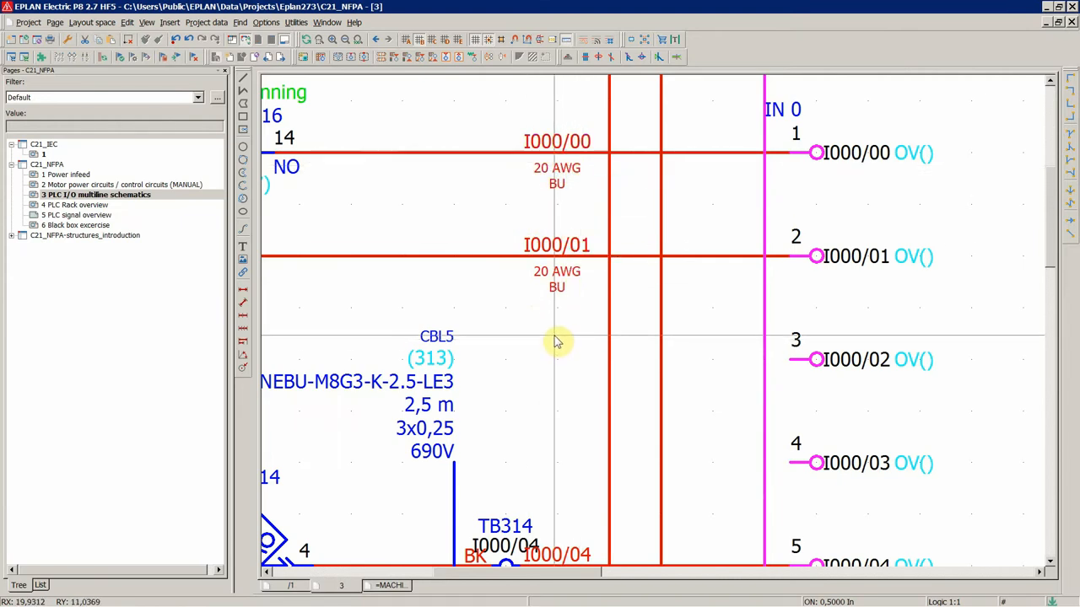
# Reopen the project settings toward the default connection properties.
pyautogui.click(267, 22)
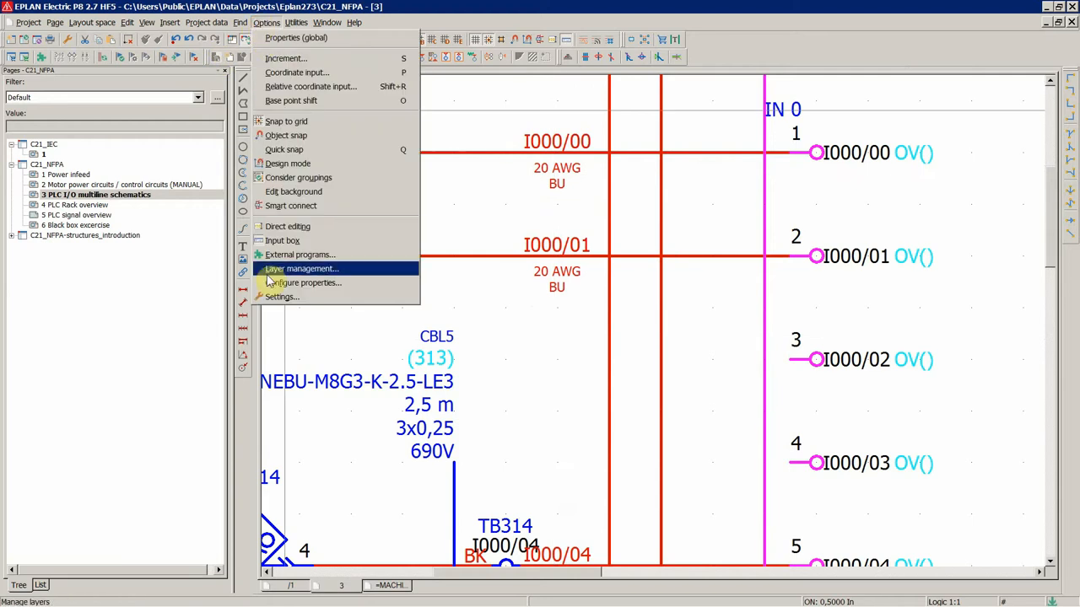
pyautogui.click(280, 297)
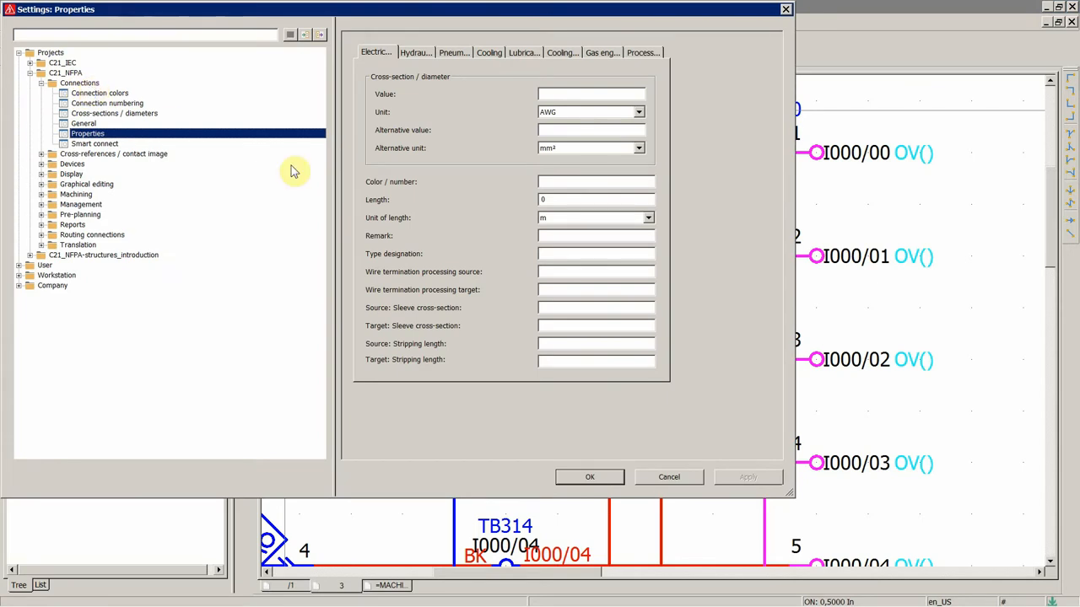
pyautogui.moveTo(375, 52)
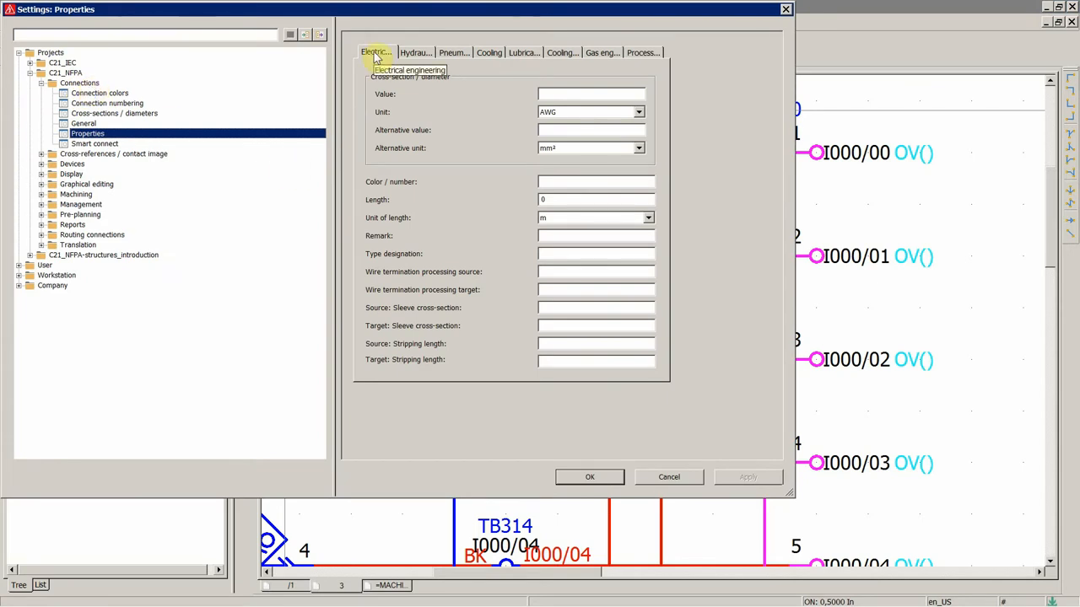
pyautogui.moveTo(590, 162)
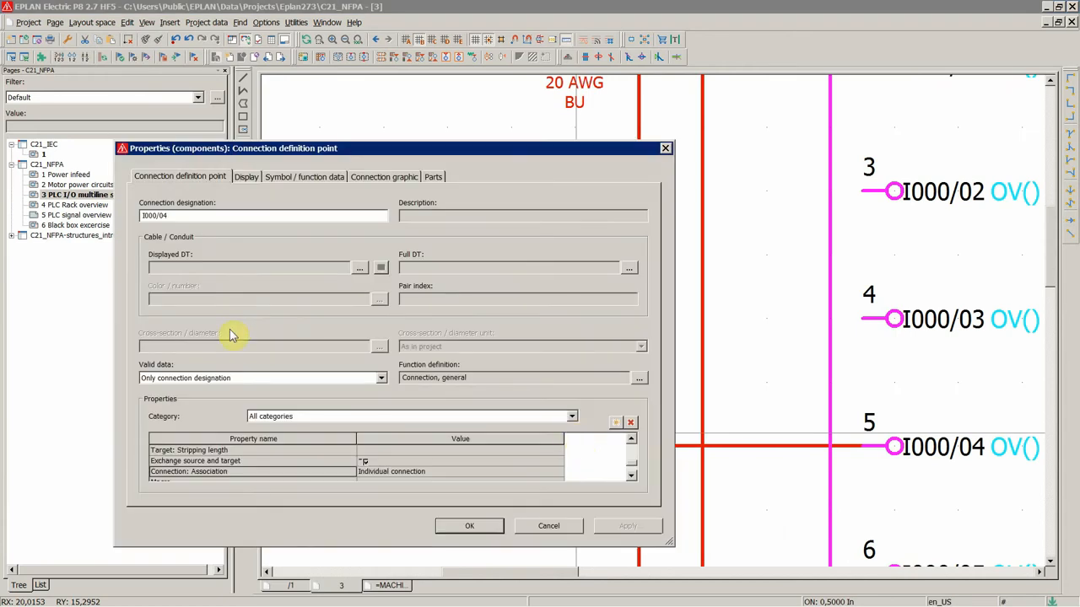
pyautogui.moveTo(177, 386)
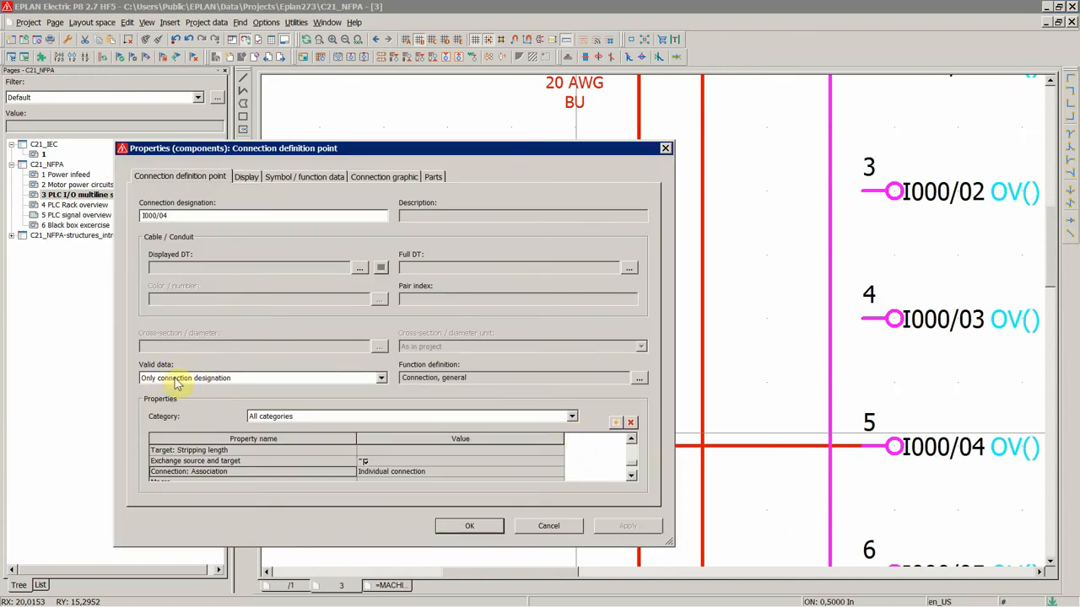
# Switch connection I000/04 to hold all data with cross-section unit 'As in project' and confirm.
pyautogui.click(381, 378)
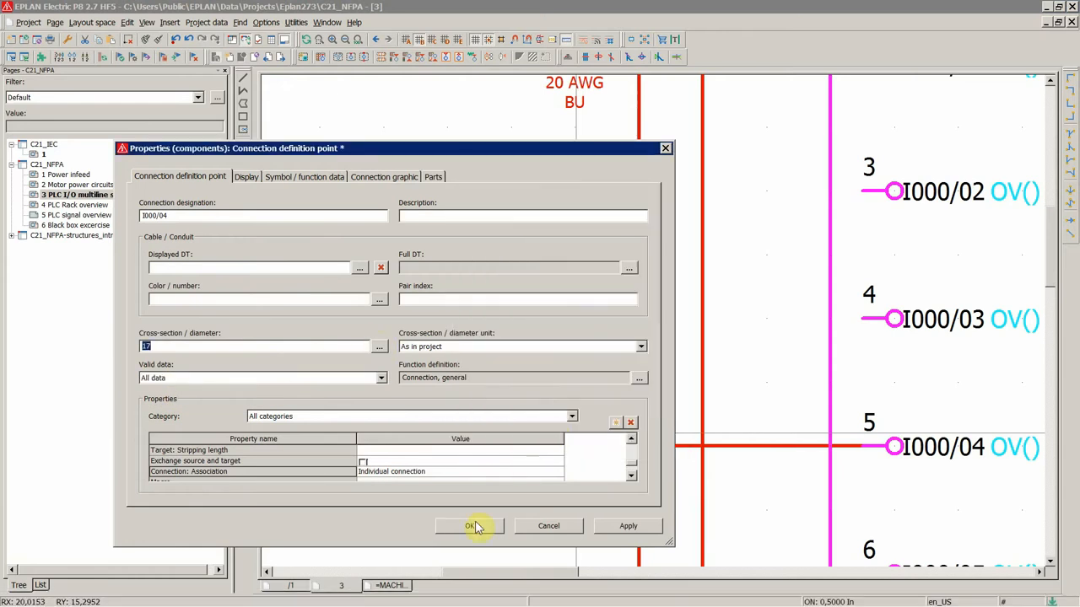
pyautogui.click(469, 526)
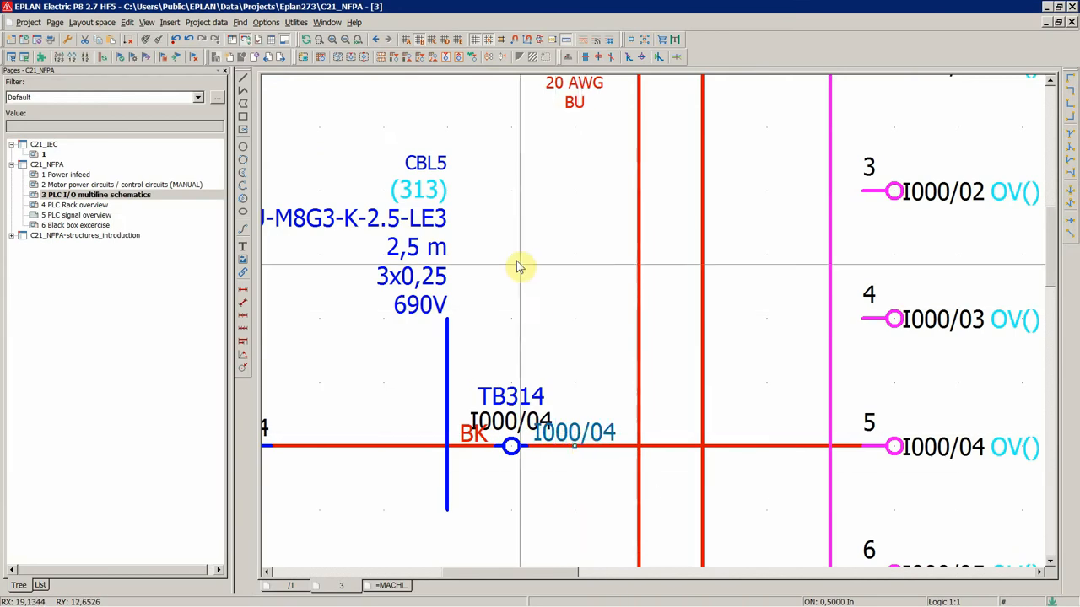
# In I000/04's display settings, change the Invisible setting of the cross-section / diameter text.
pyautogui.doubleClick(510, 447)
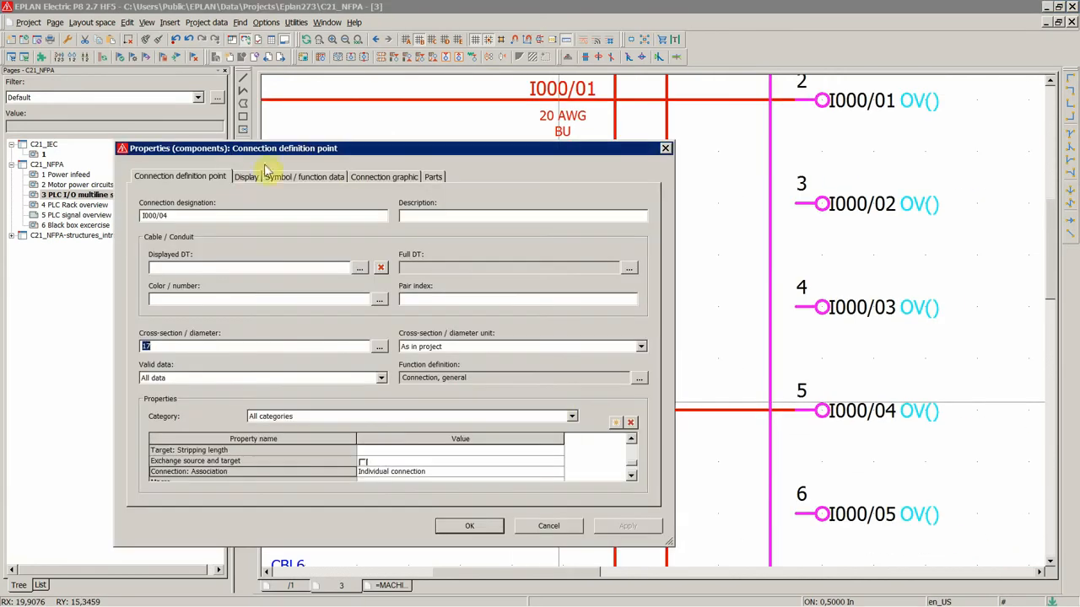
pyautogui.click(246, 177)
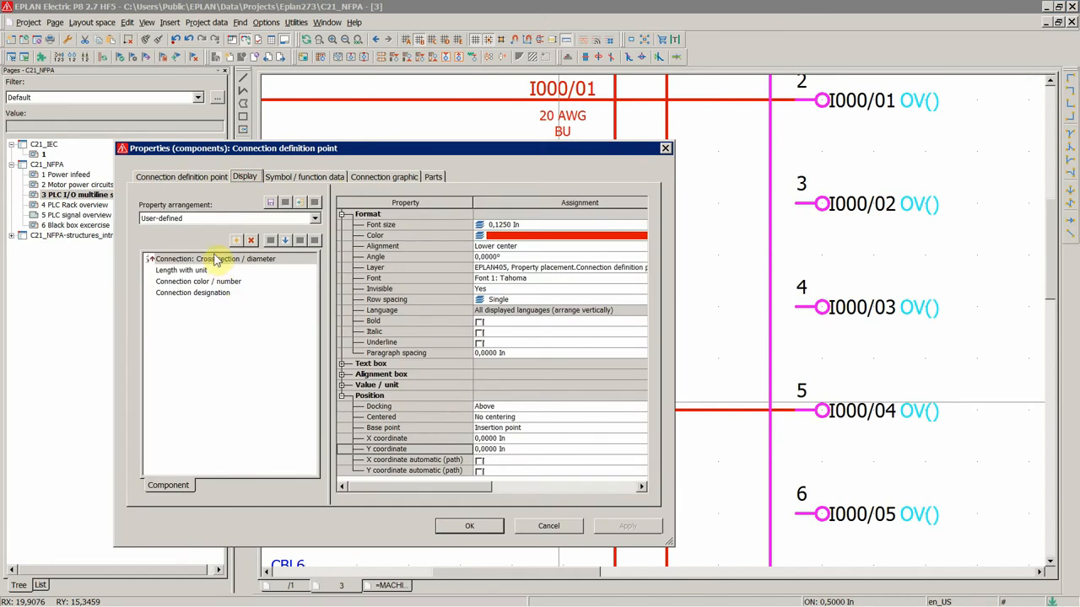
pyautogui.click(193, 293)
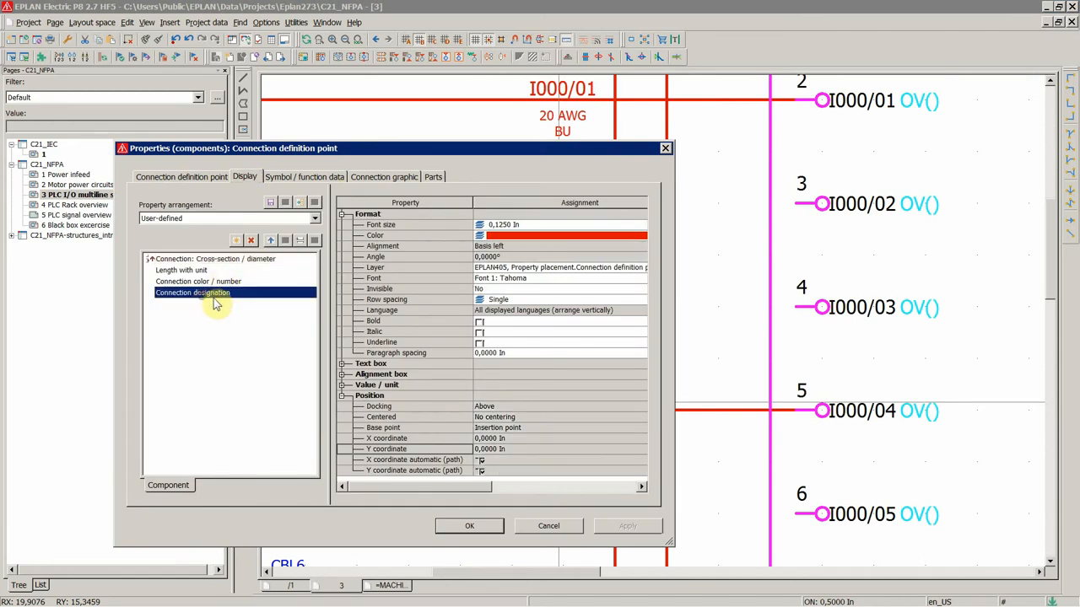
pyautogui.click(199, 280)
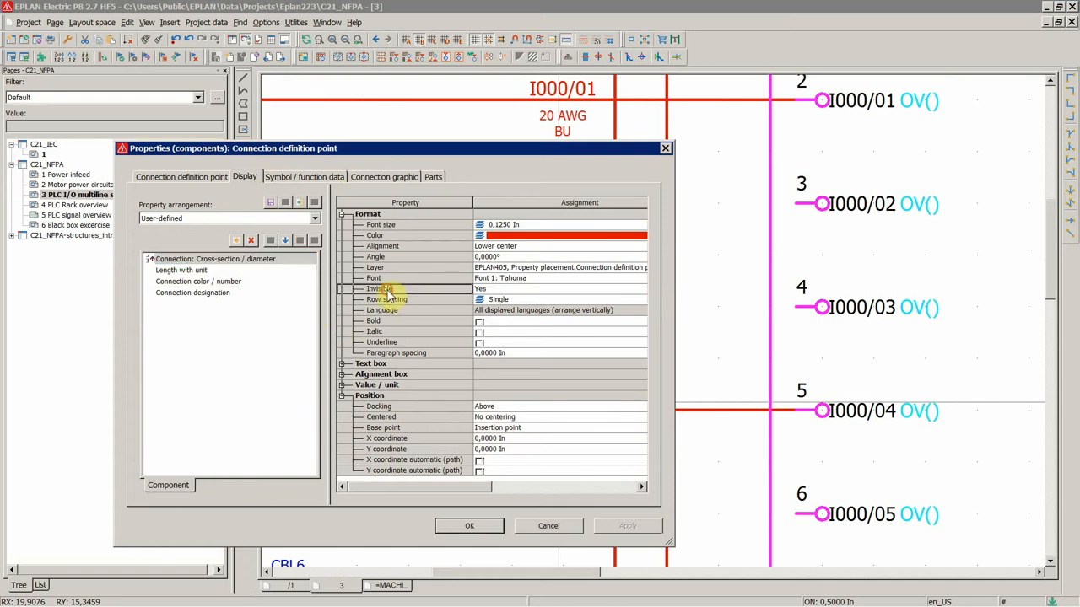
pyautogui.click(547, 526)
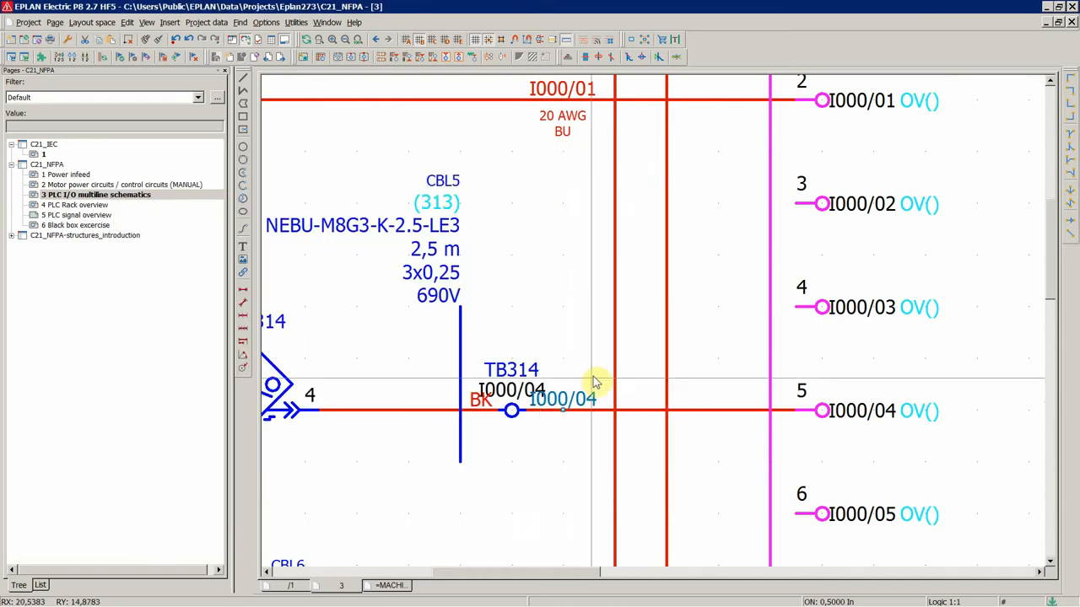
pyautogui.scroll(-3)
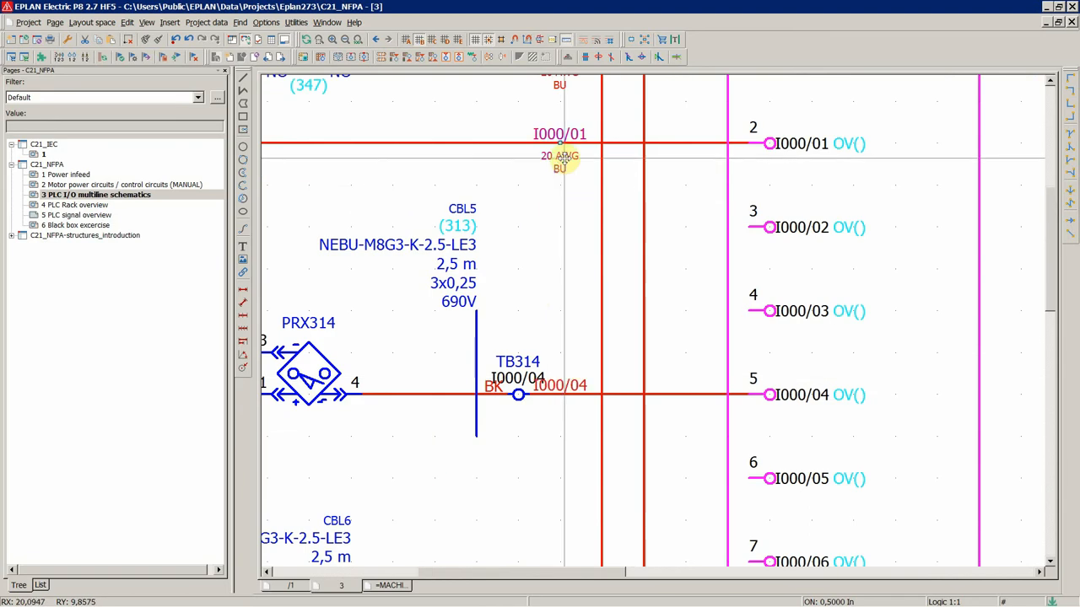
pyautogui.moveTo(439, 405)
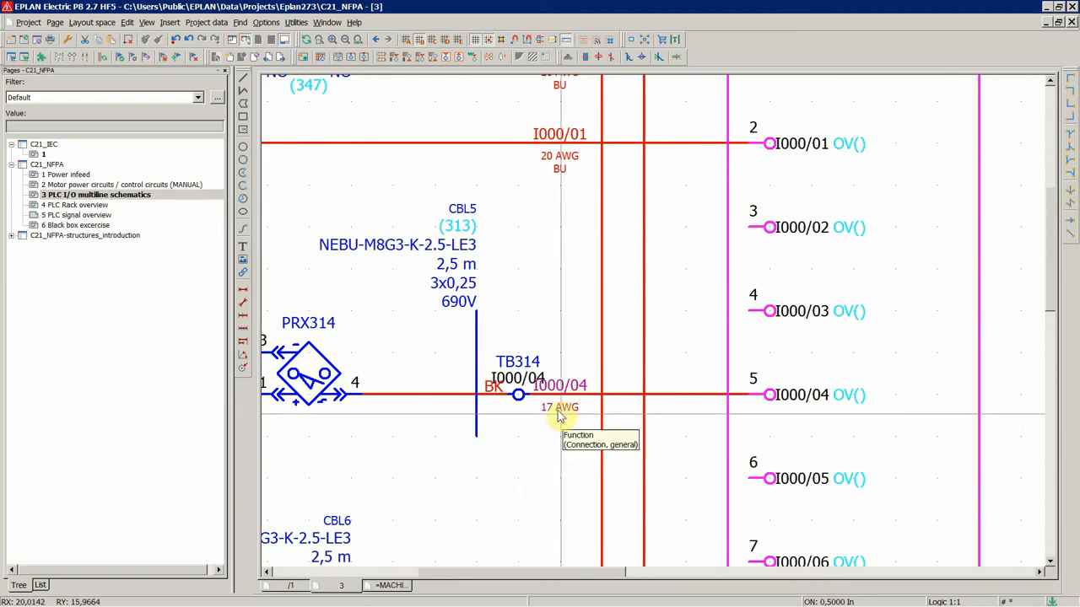
pyautogui.moveTo(587, 466)
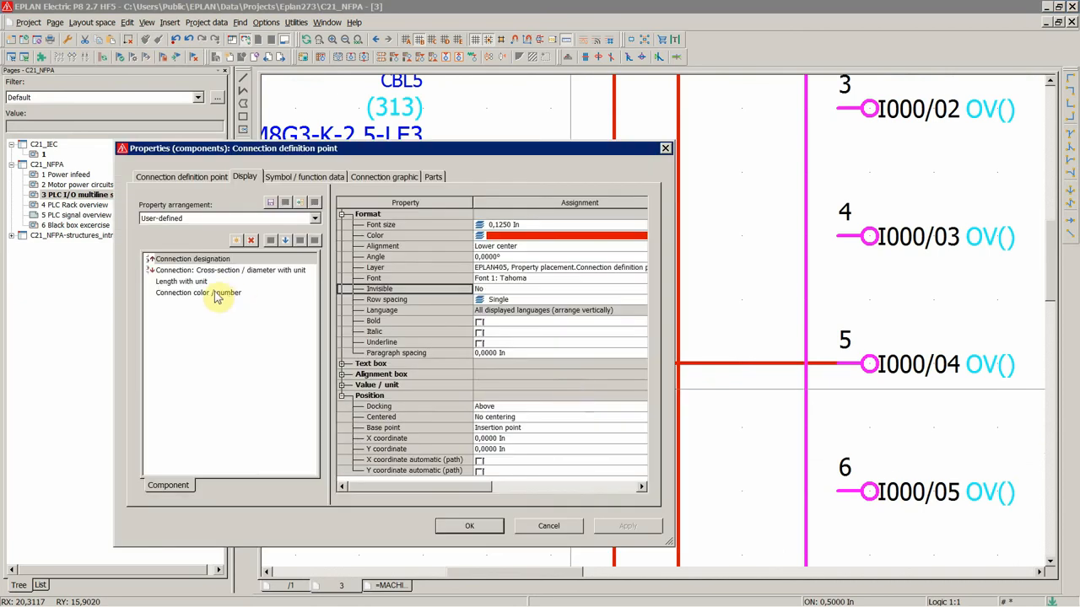
# On the Connection definition point tab, set I000/04's Color / number to BU Blue and confirm.
pyautogui.click(181, 178)
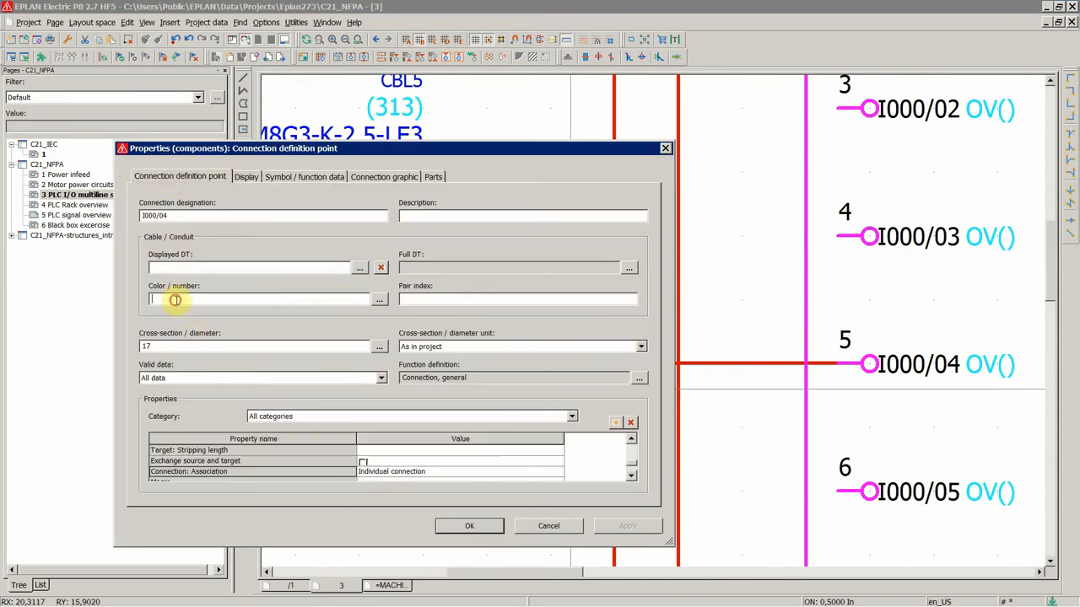
pyautogui.click(378, 300)
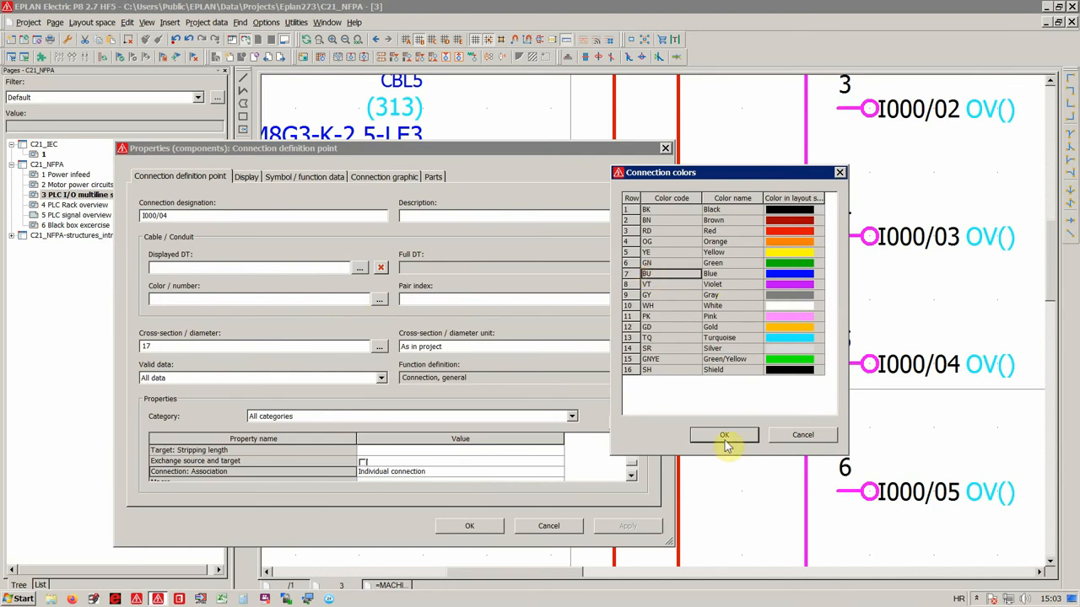
pyautogui.click(724, 435)
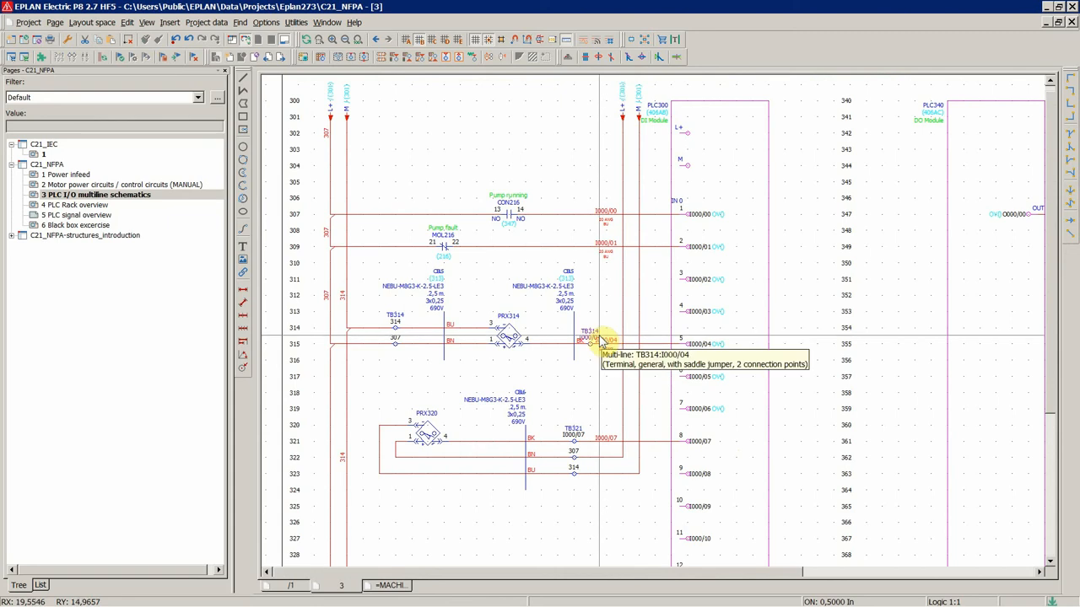
pyautogui.moveTo(601, 337)
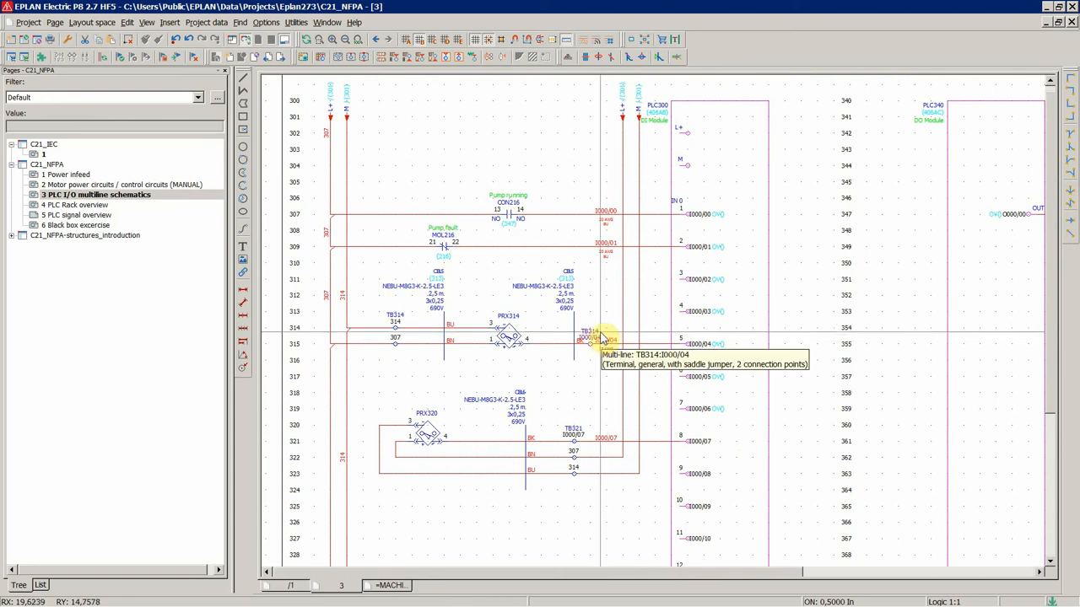
pyautogui.moveTo(476, 201)
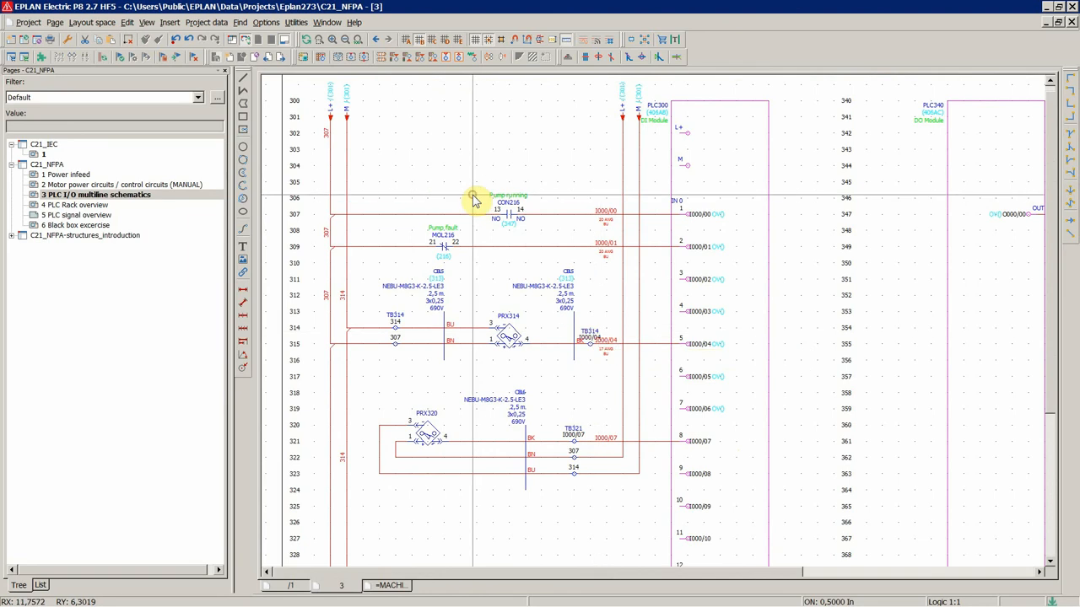
pyautogui.moveTo(472, 199)
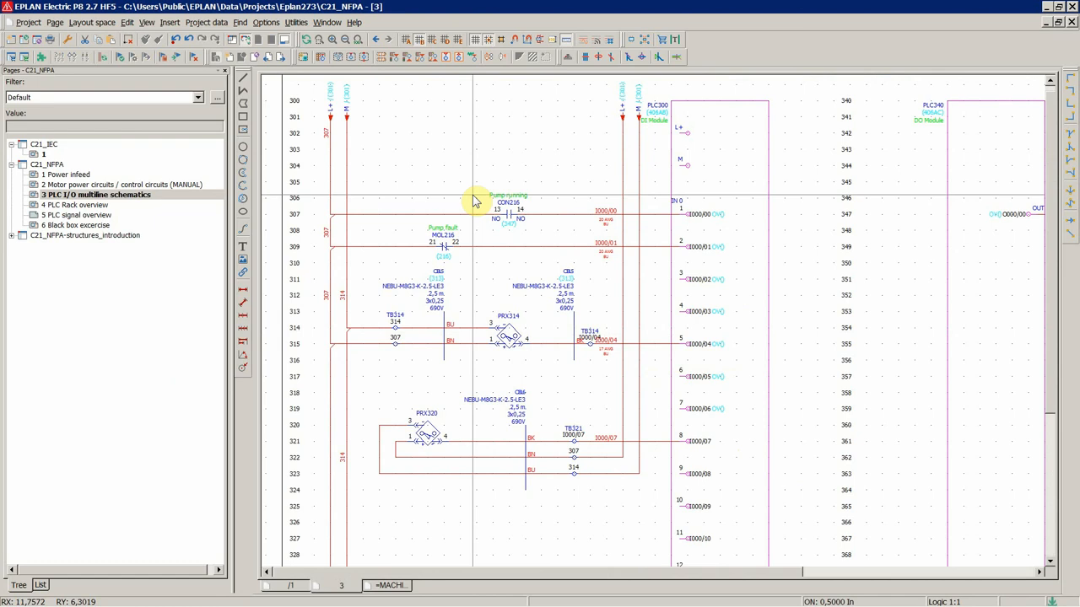